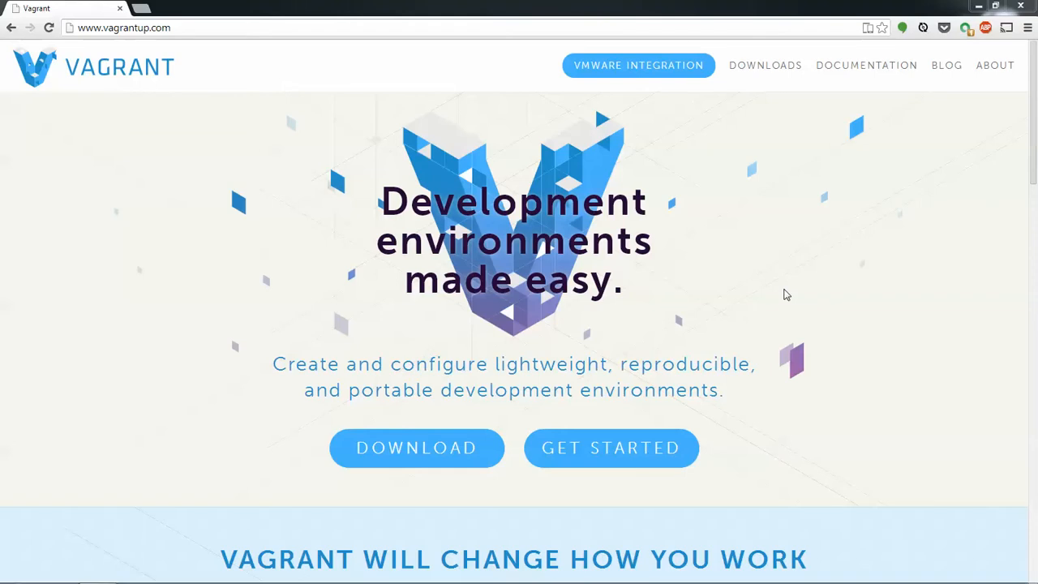
{"action": "mouse_move", "coordinate": [859, 197]}
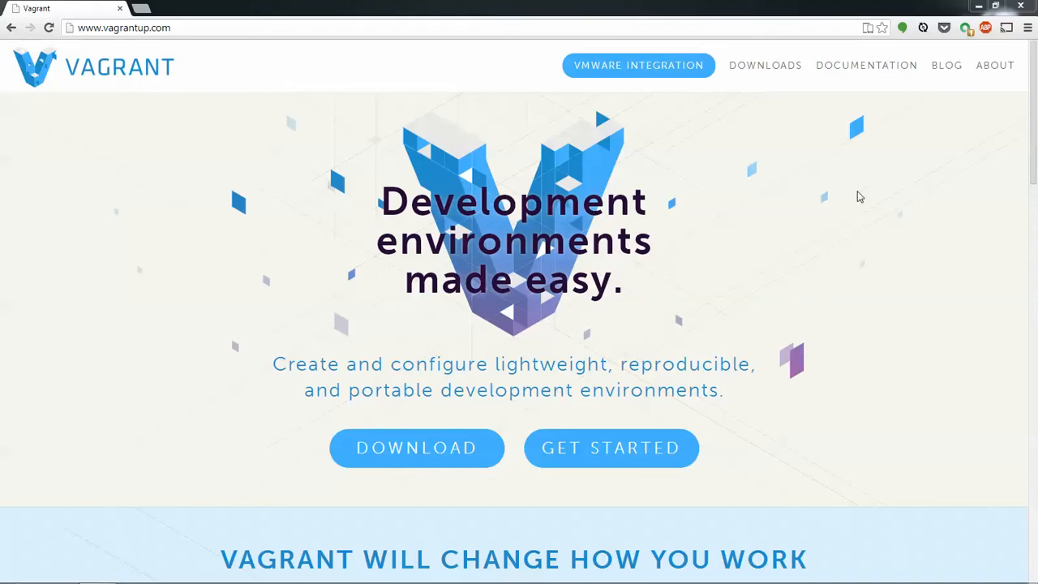
{"action": "mouse_move", "coordinate": [828, 219]}
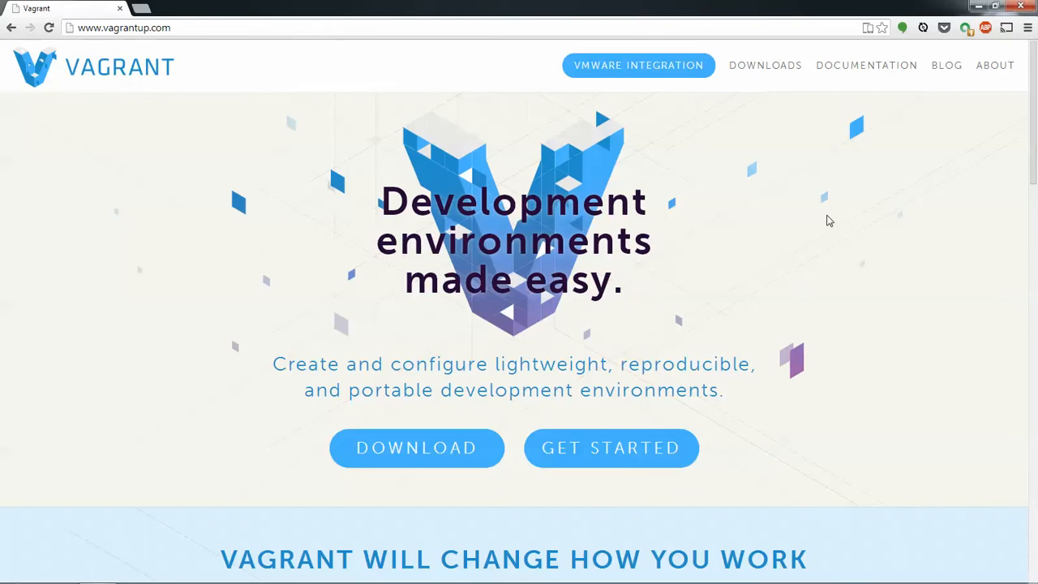
- Scroll the Vagrant homepage down to its Set Up and Configure sections
{"action": "scroll", "scroll_direction": "down", "scroll_amount": 3}
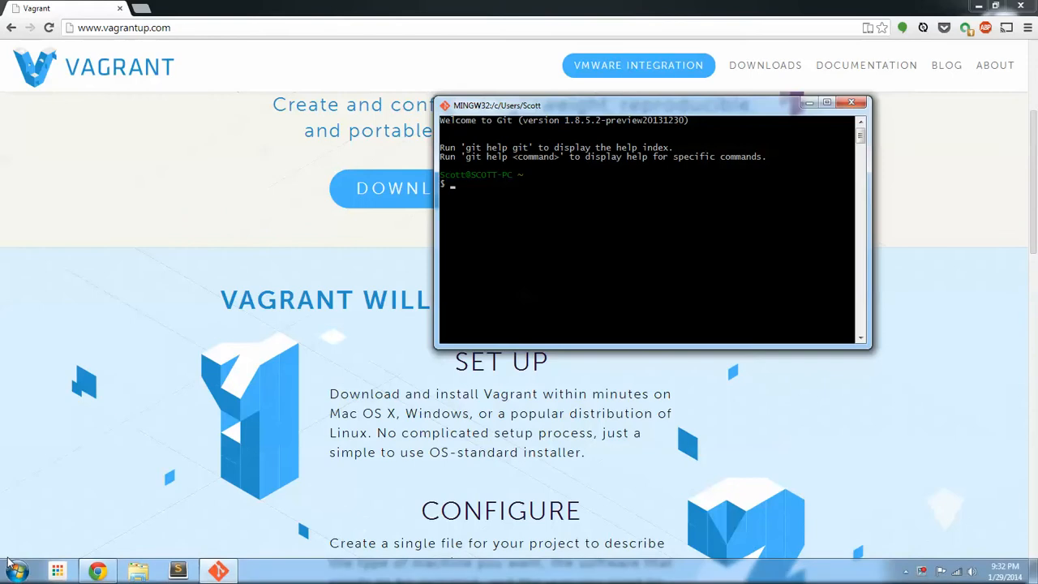
- Launch Git Bash from the Start menu's All Programs list
{"action": "left_click", "coordinate": [21, 569]}
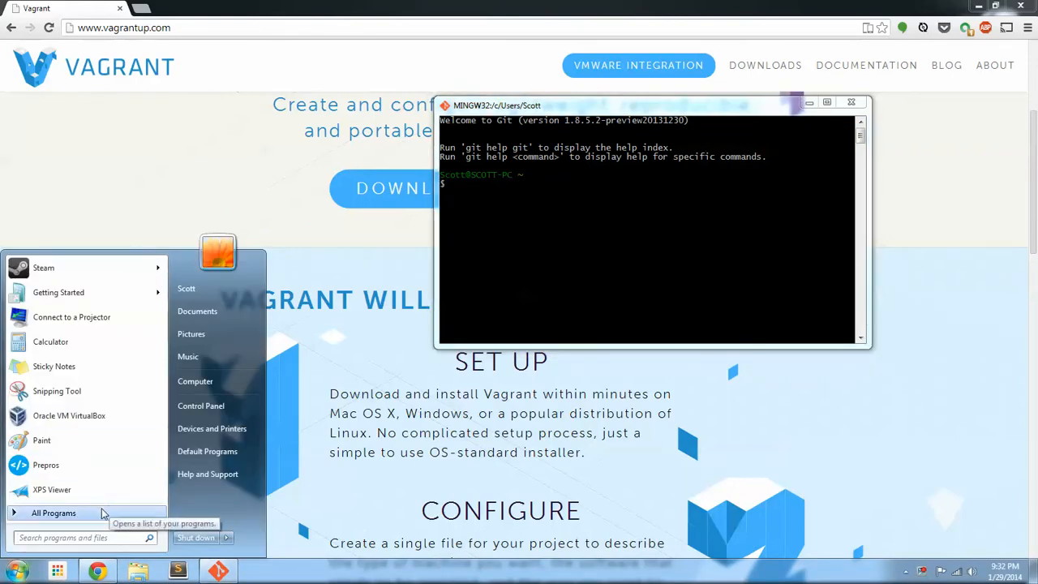
{"action": "left_click", "coordinate": [50, 513]}
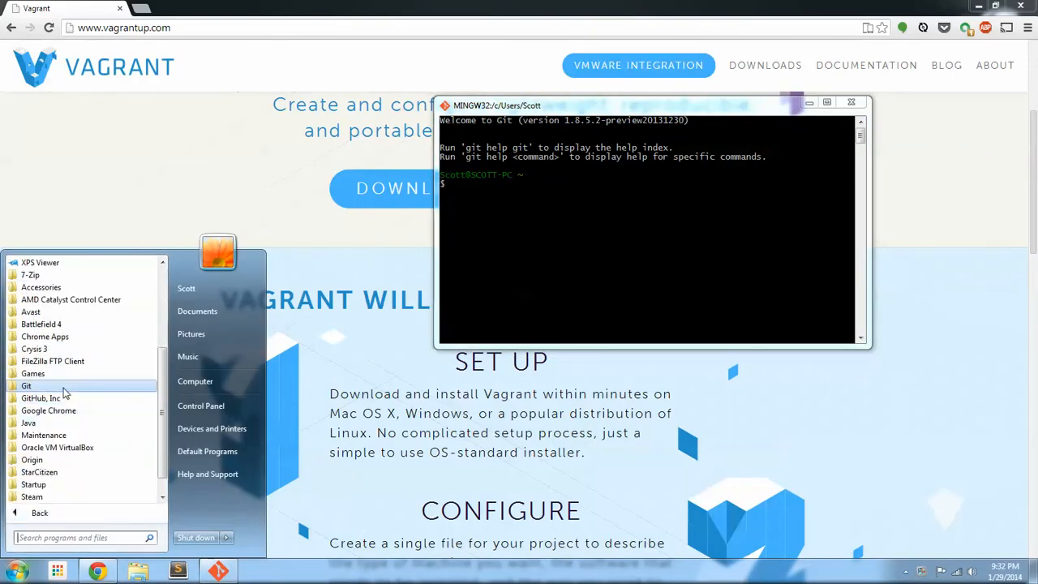
{"action": "left_click", "coordinate": [25, 386]}
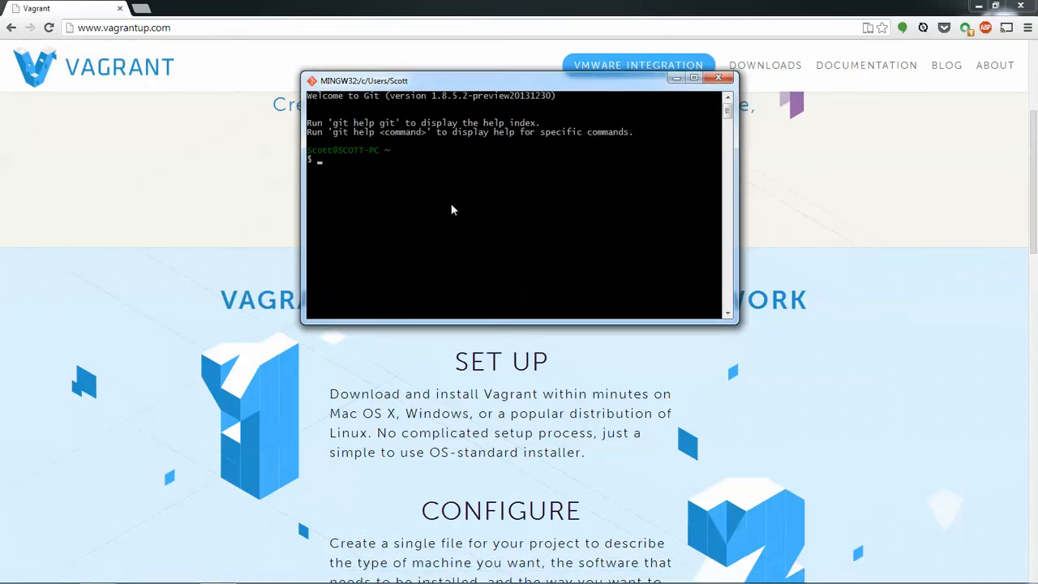
- Change into /e/vagrant, list its empty contents, and clear the terminal
{"action": "type", "text": "cd /"}
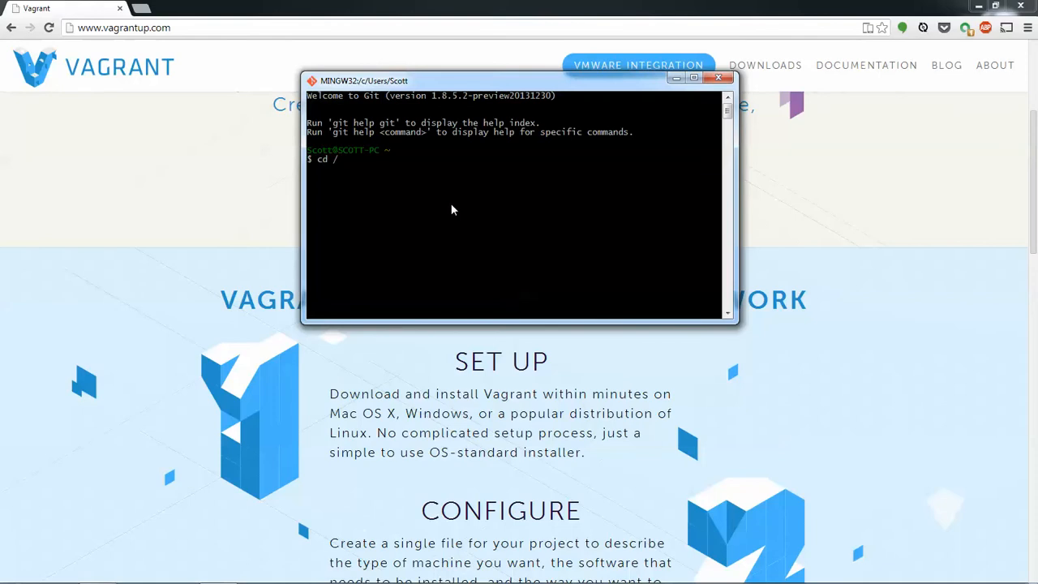
{"action": "type", "text": "e"}
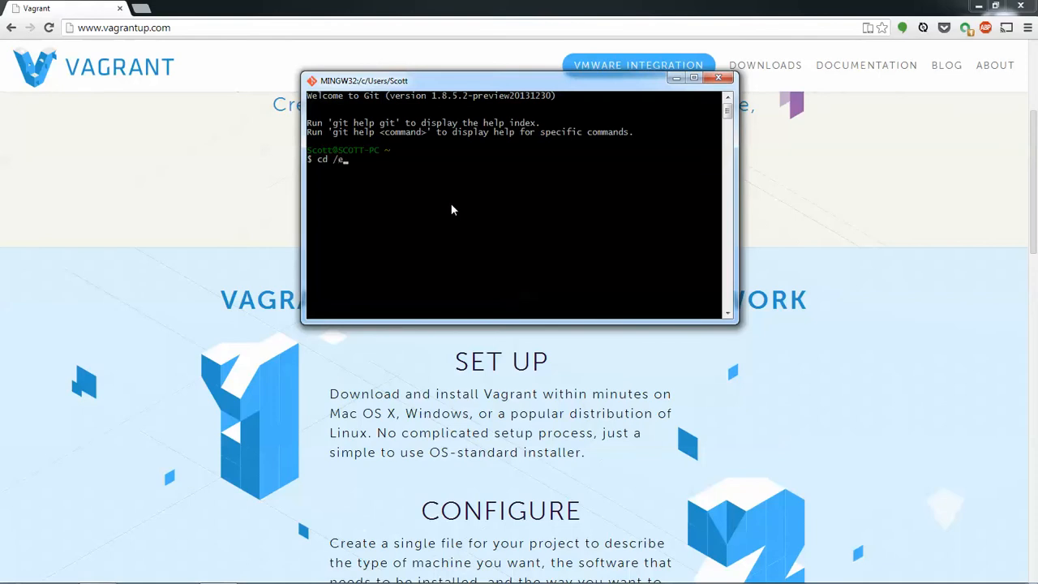
{"action": "type", "text": "/"}
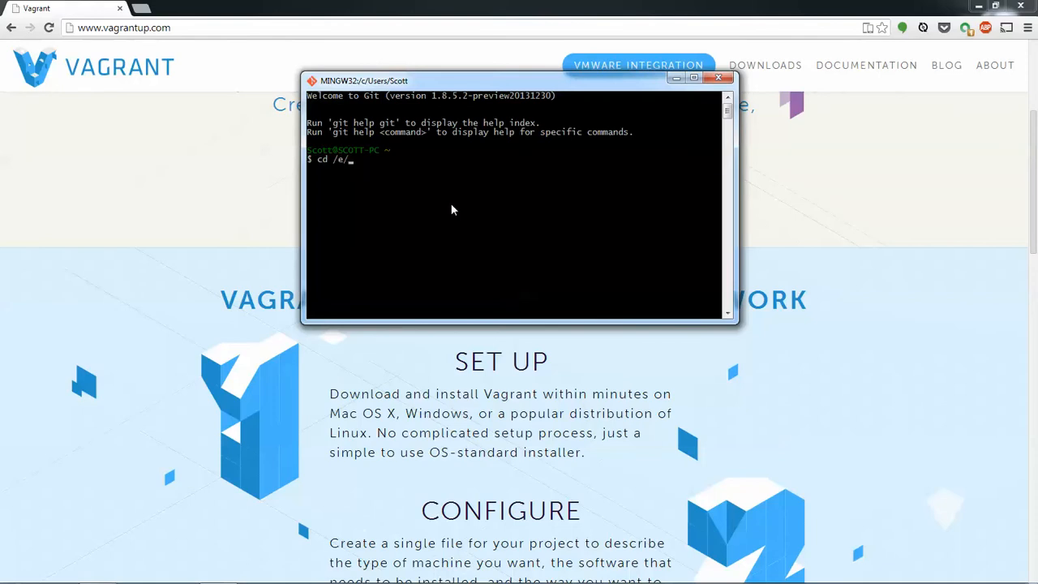
{"action": "type", "text": "vagrant/"}
{"action": "type", "text": "ls"}
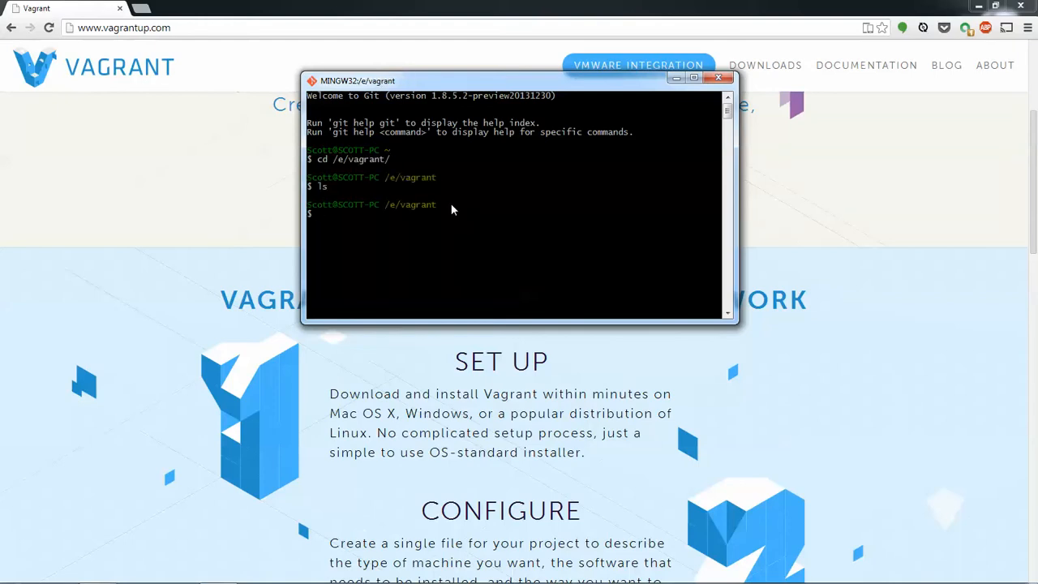
{"action": "type", "text": "claer"}
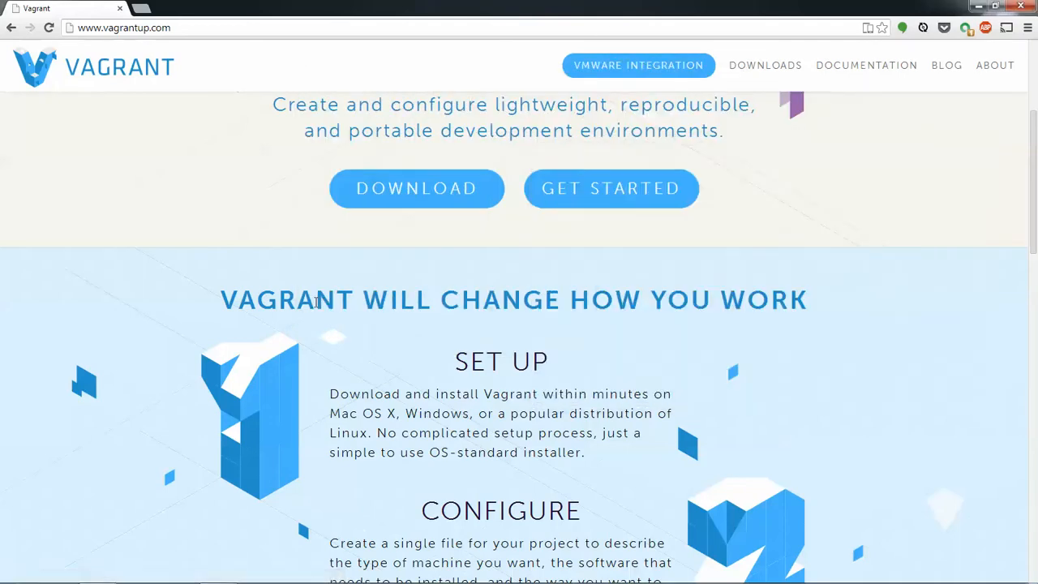
- Scroll to Vagrant's three quick-start commands and restore the Git Bash terminal
{"action": "scroll", "scroll_direction": "down", "scroll_amount": 3}
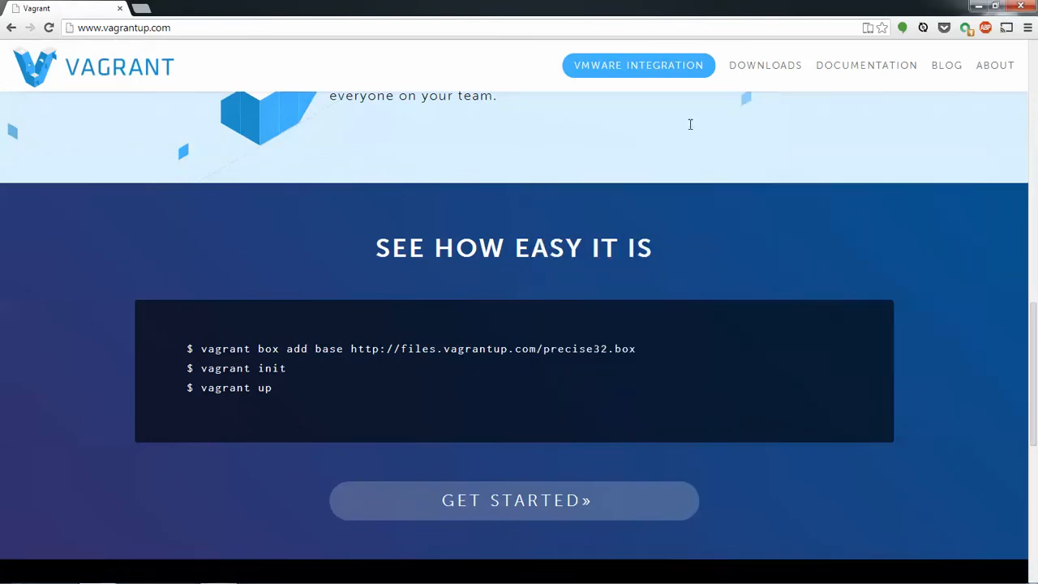
{"action": "mouse_move", "coordinate": [381, 354]}
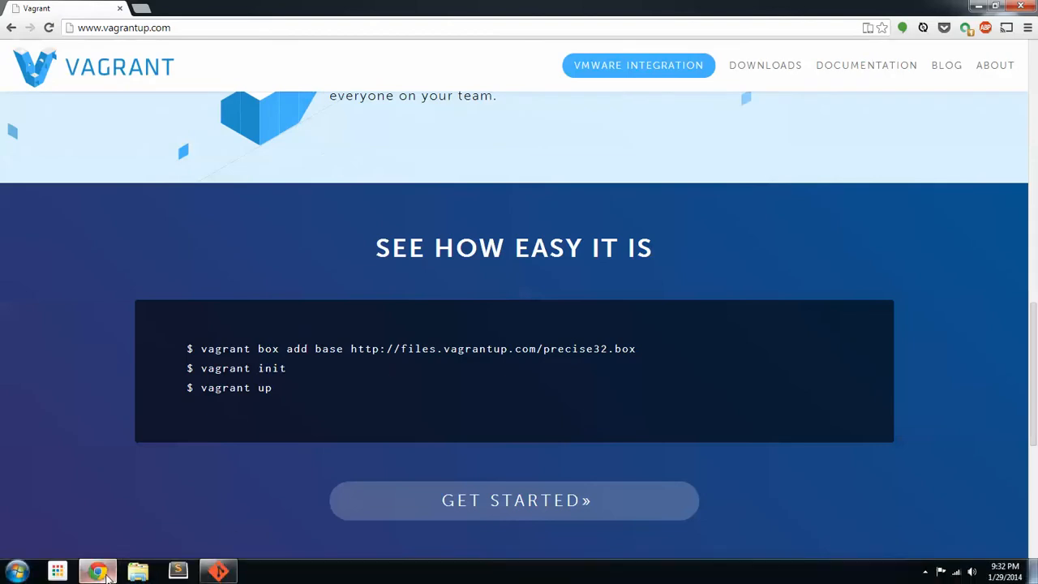
{"action": "left_click", "coordinate": [213, 569]}
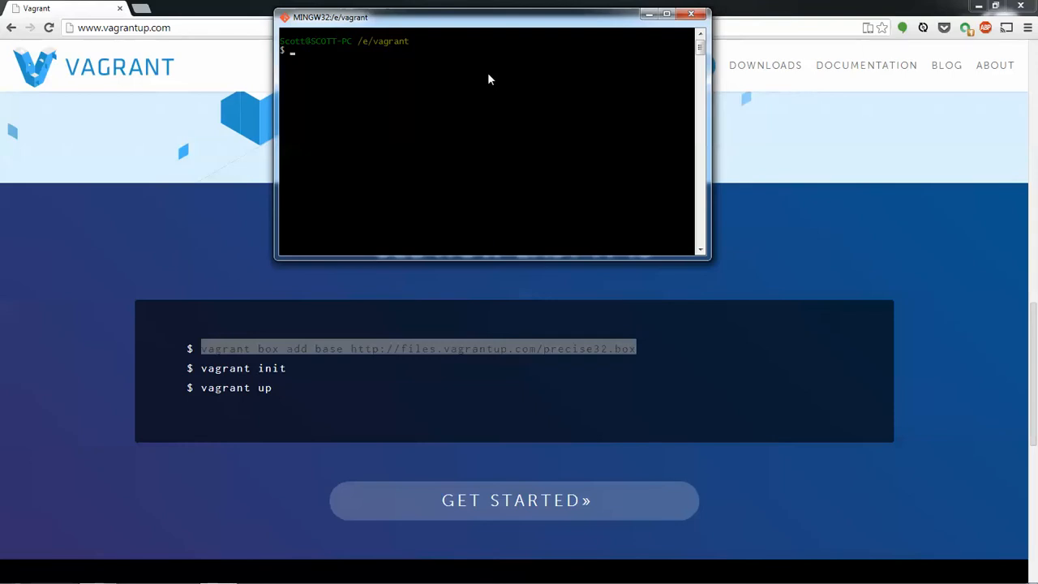
{"action": "mouse_move", "coordinate": [401, 115]}
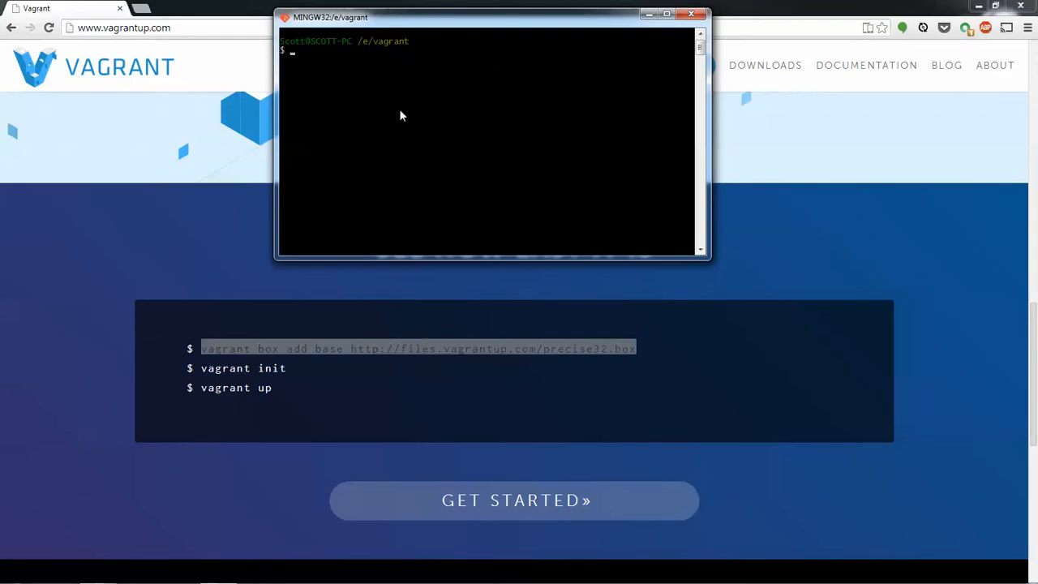
{"action": "mouse_move", "coordinate": [532, 413]}
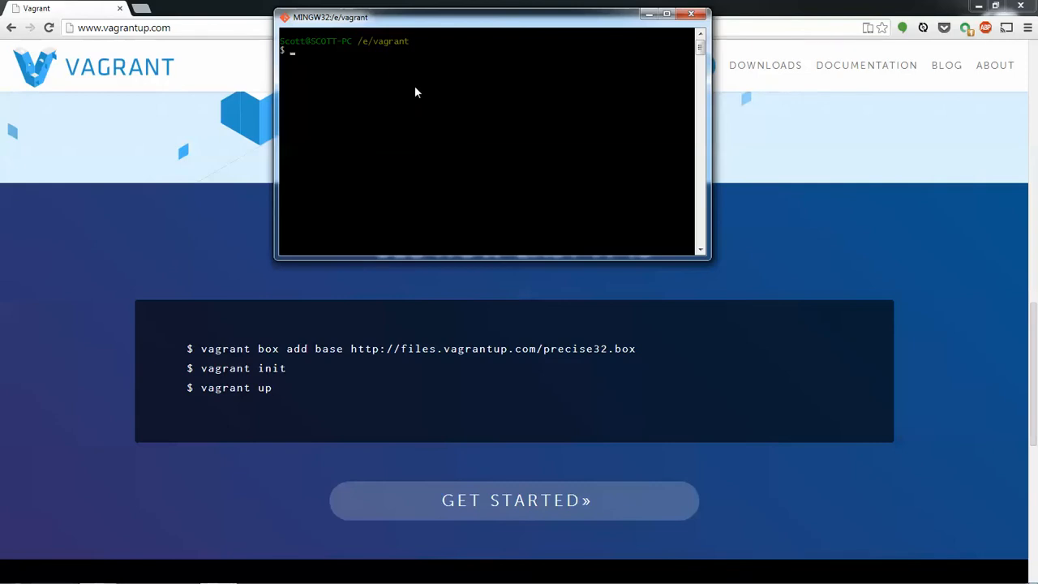
{"action": "type", "text": "vagrant box add"}
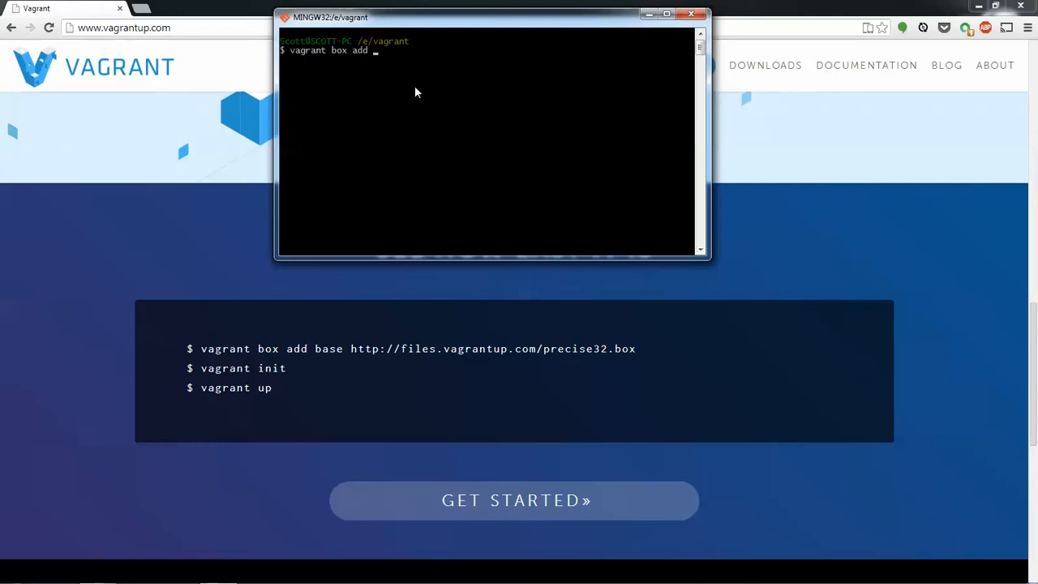
{"action": "type", "text": "pre"}
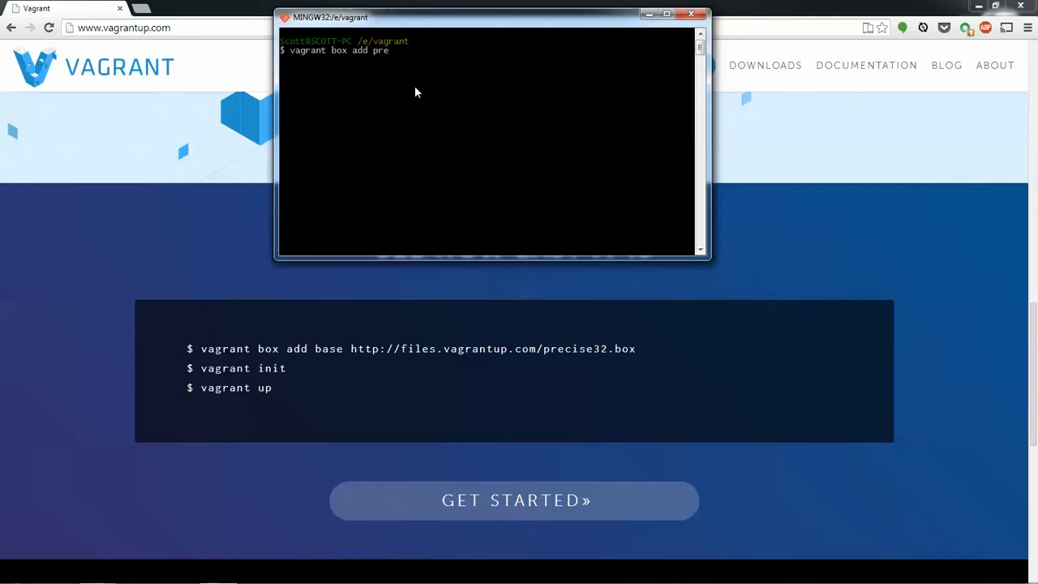
{"action": "type", "text": "cise"}
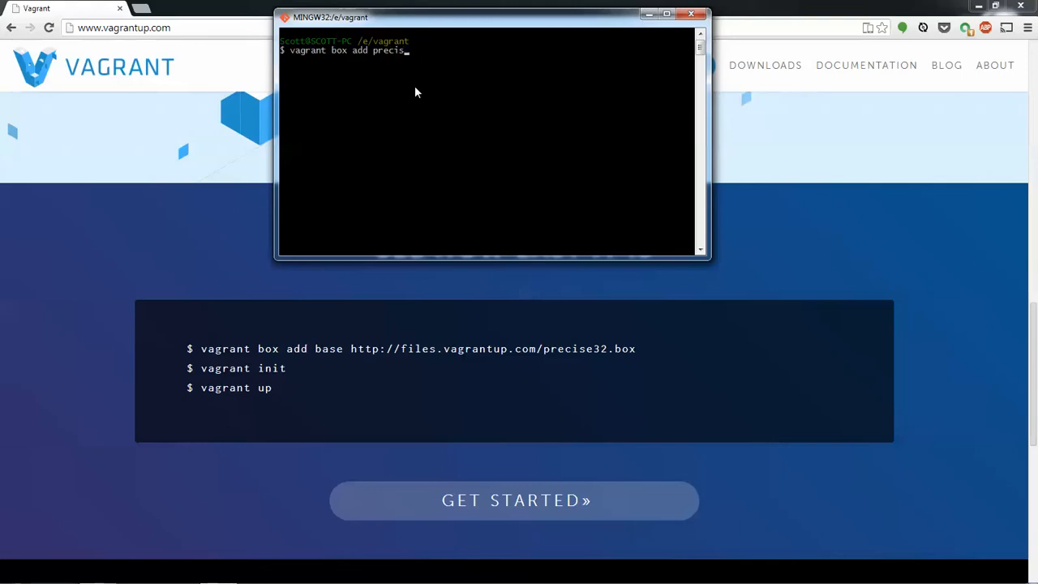
{"action": "key", "text": "ctrl+c"}
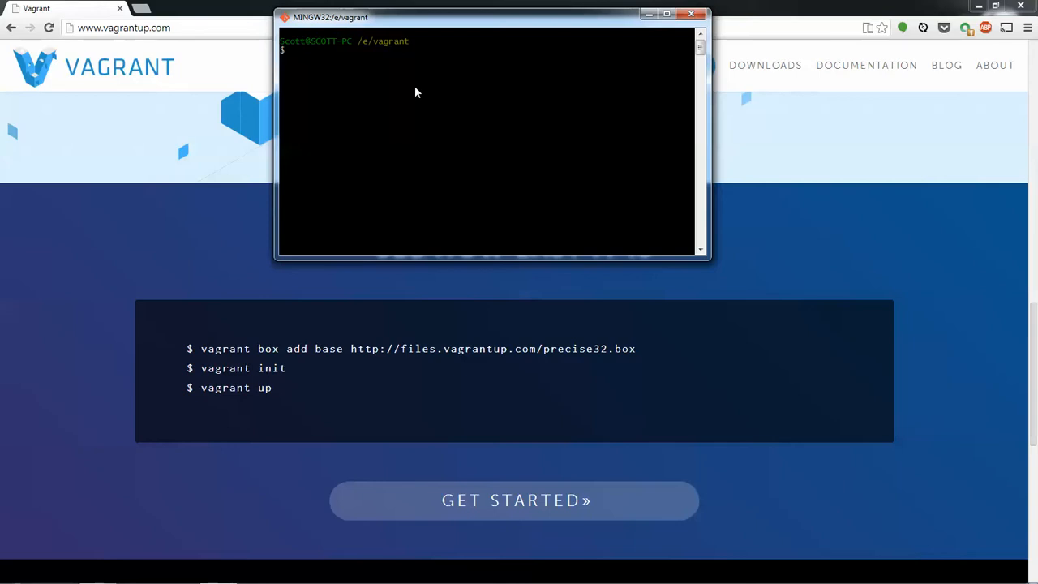
- Initialize a Vagrant environment with the precise32 box in /e/vagrant
{"action": "type", "text": "vagrant"}
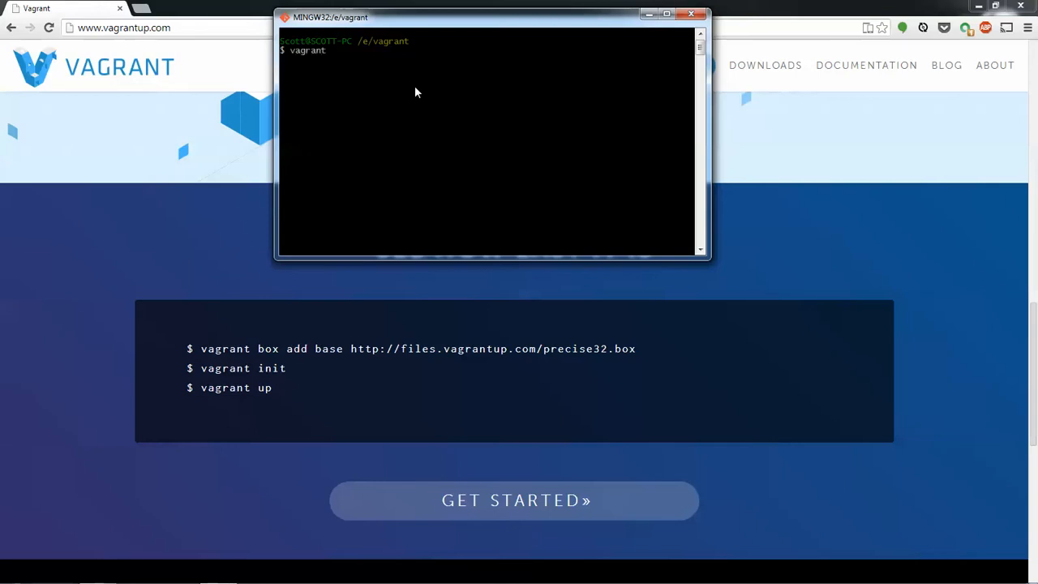
{"action": "type", "text": "init"}
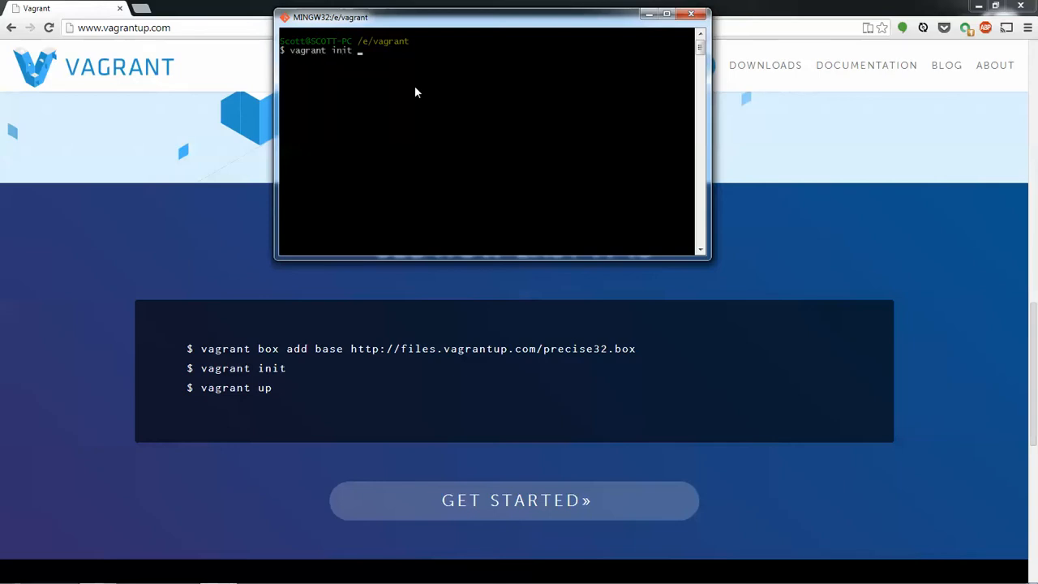
{"action": "type", "text": "precise"}
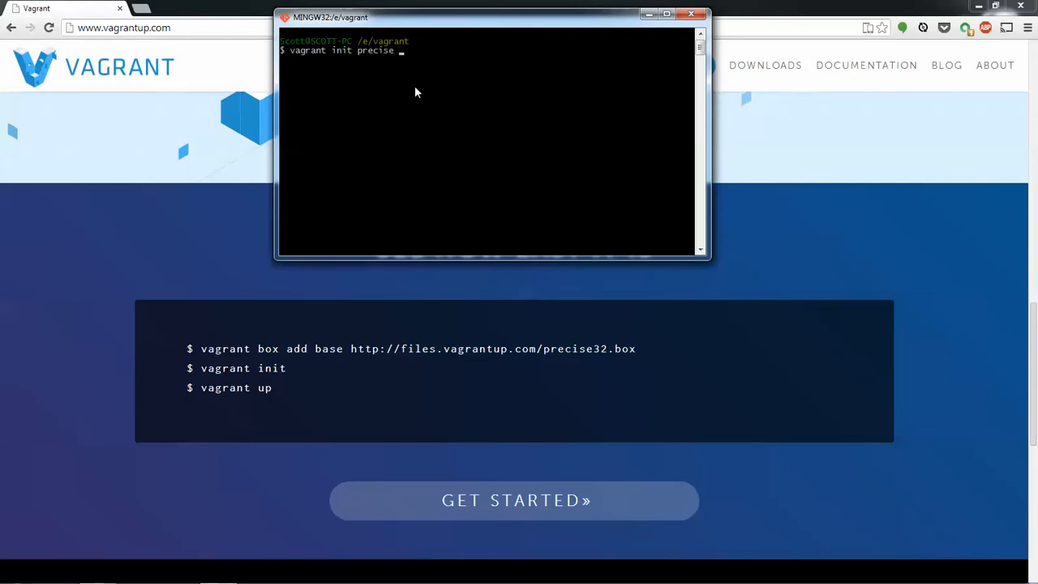
{"action": "type", "text": "32"}
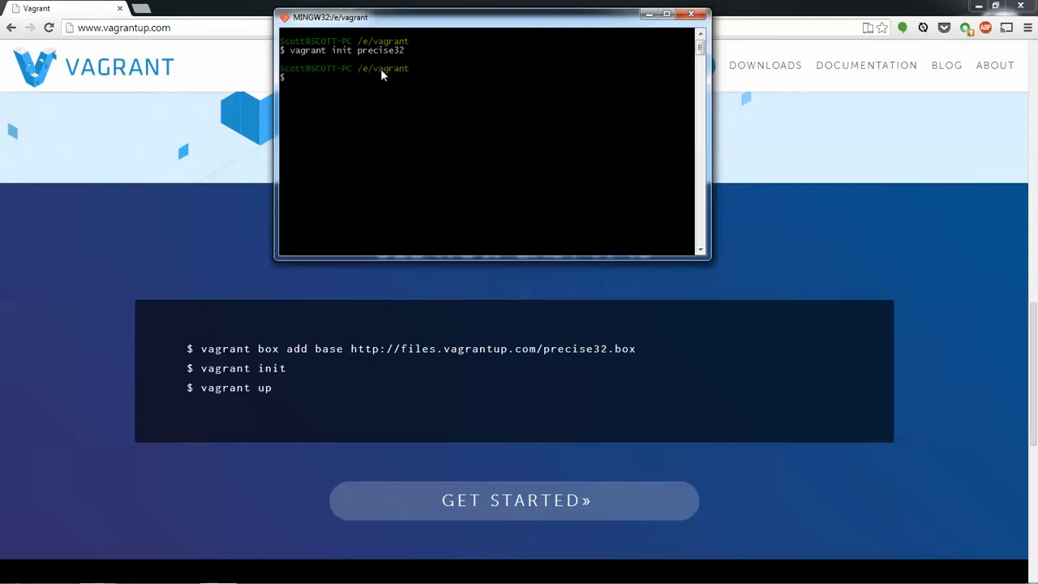
- Create the node_tutorial folder and move into it
{"action": "type", "text": "mkdir"}
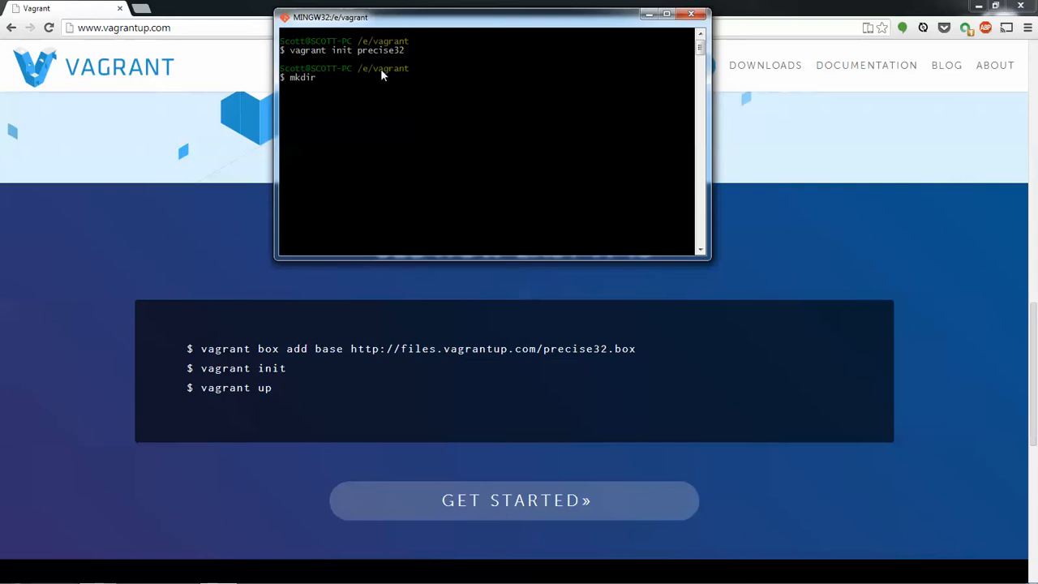
{"action": "type", "text": "tutorial"}
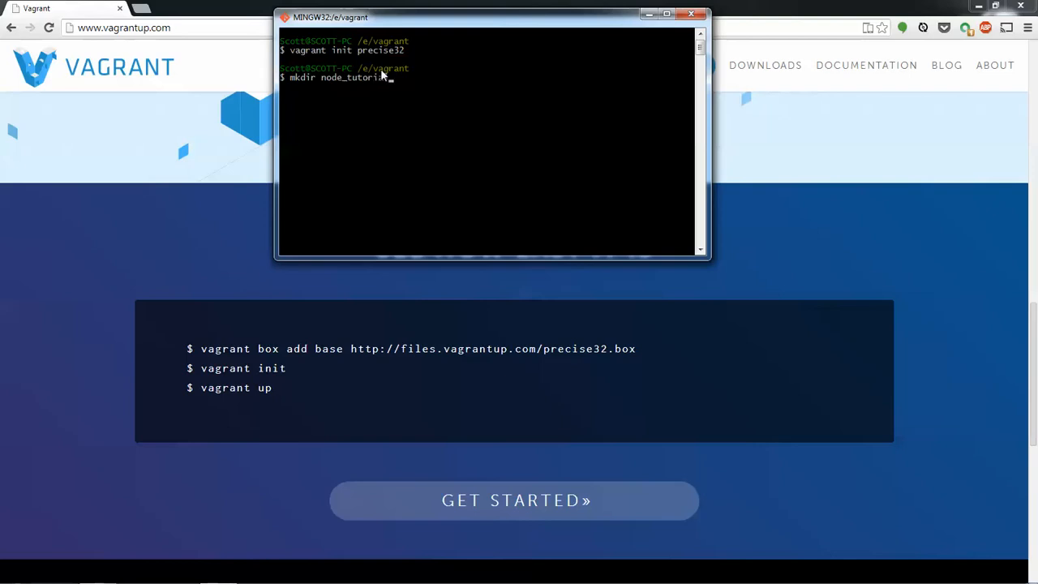
{"action": "type", "text": "cd mo"}
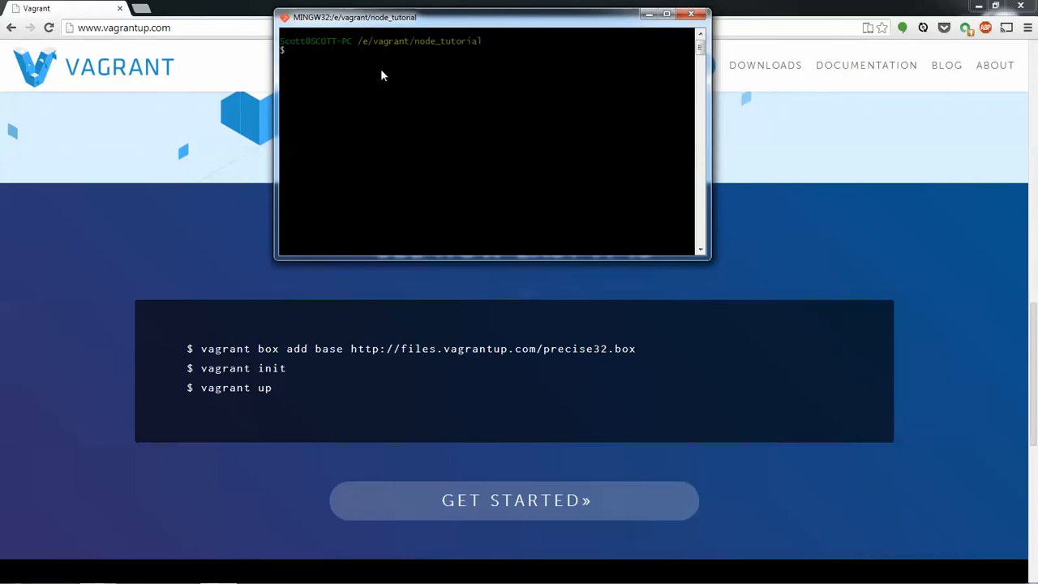
- Run vagrant init precise32 inside node_tutorial to generate its Vagrantfile
{"action": "type", "text": "vagrant init"}
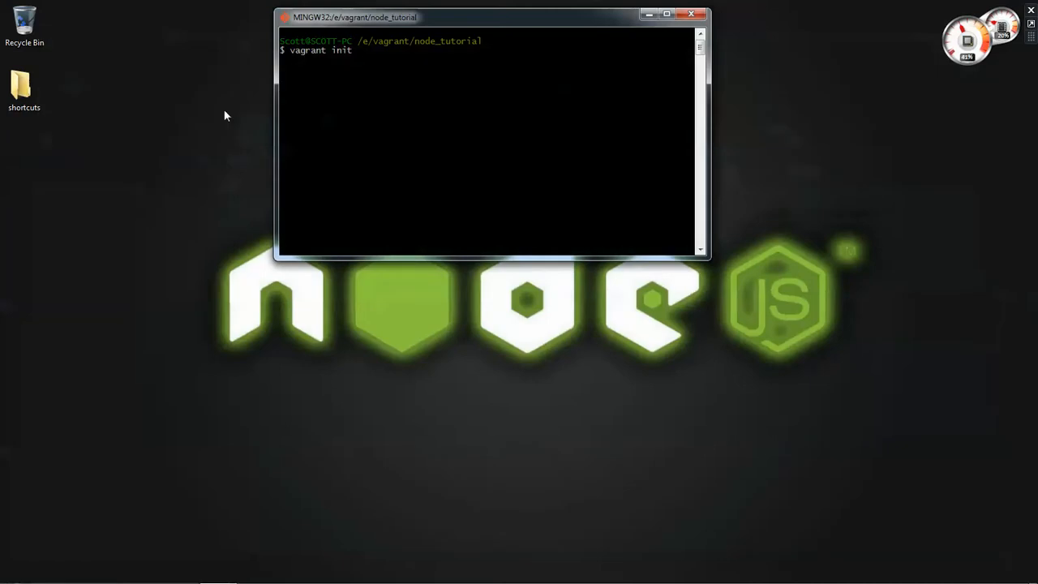
{"action": "mouse_move", "coordinate": [410, 21]}
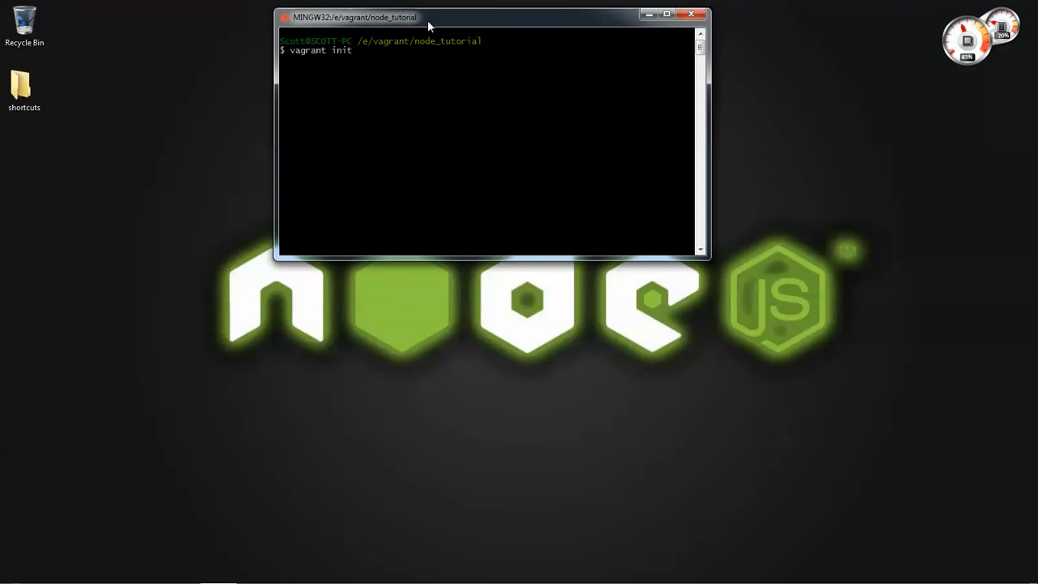
{"action": "type", "text": "precise32"}
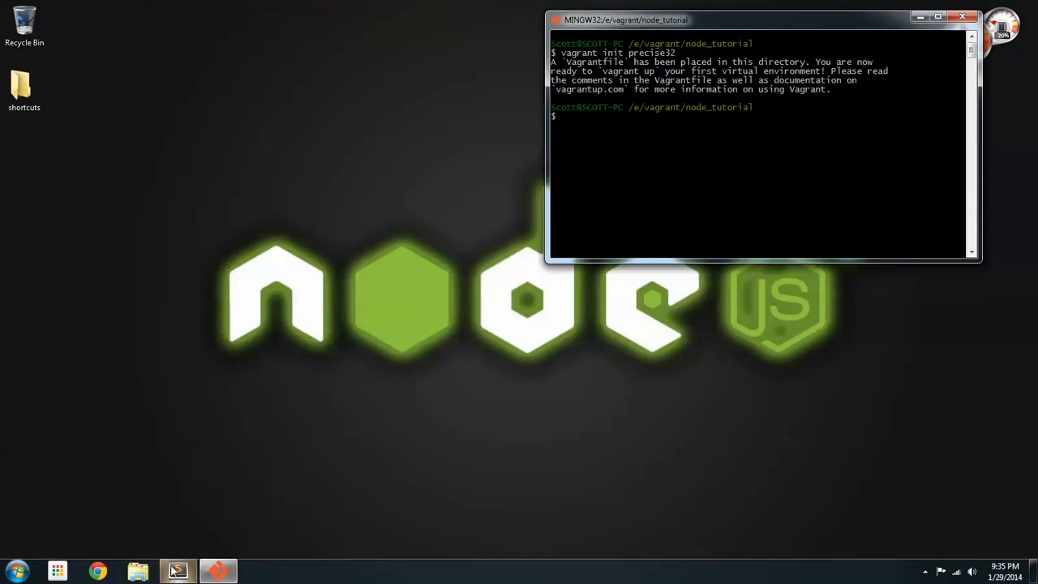
- Open Sublime Text and add node_tutorial from E:\vagrant, opening its Vagrantfile
{"action": "left_click", "coordinate": [175, 569]}
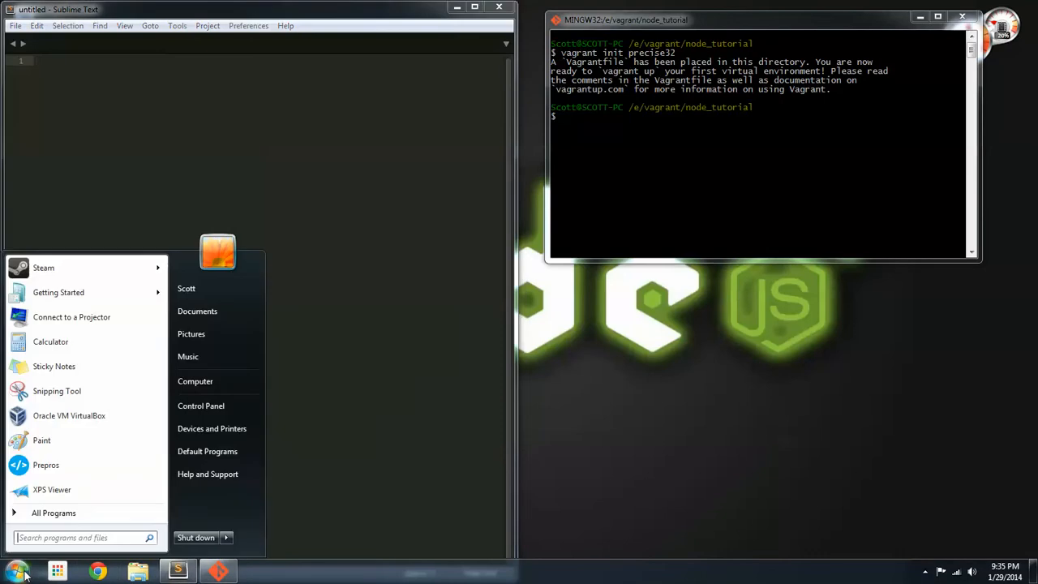
{"action": "mouse_move", "coordinate": [97, 415]}
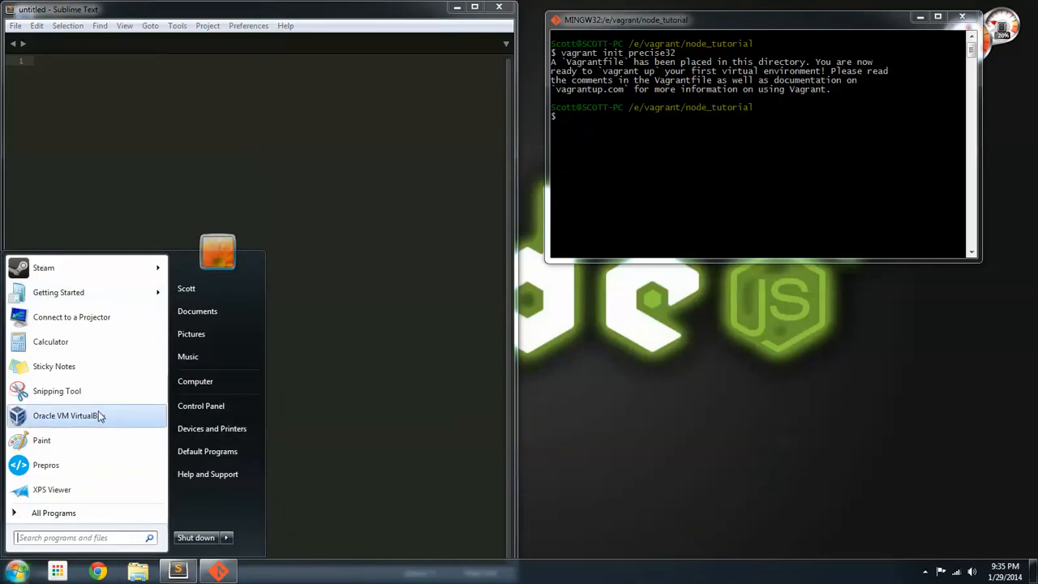
{"action": "left_click", "coordinate": [194, 381]}
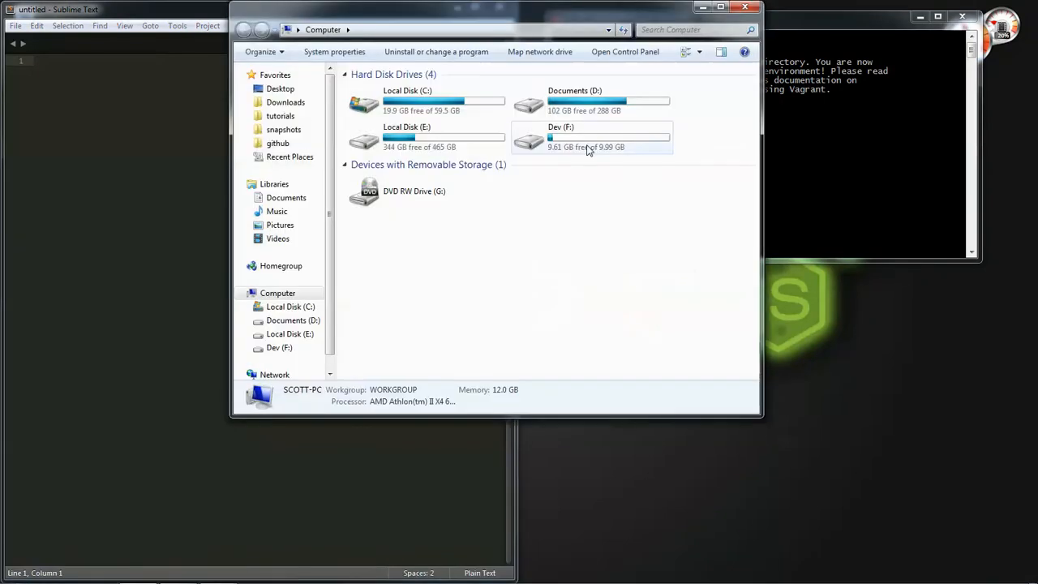
{"action": "double_click", "coordinate": [409, 136]}
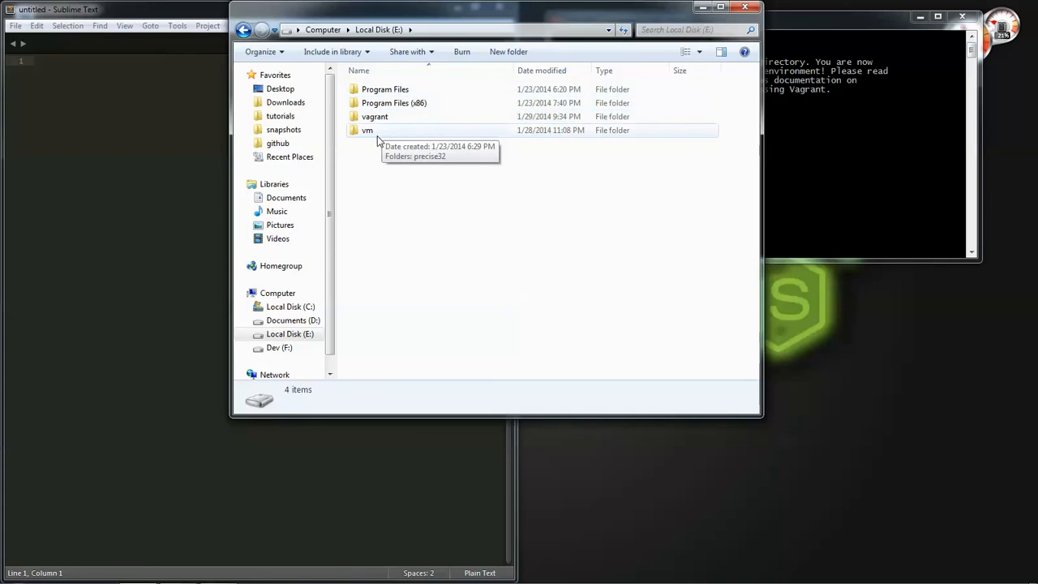
{"action": "double_click", "coordinate": [374, 116]}
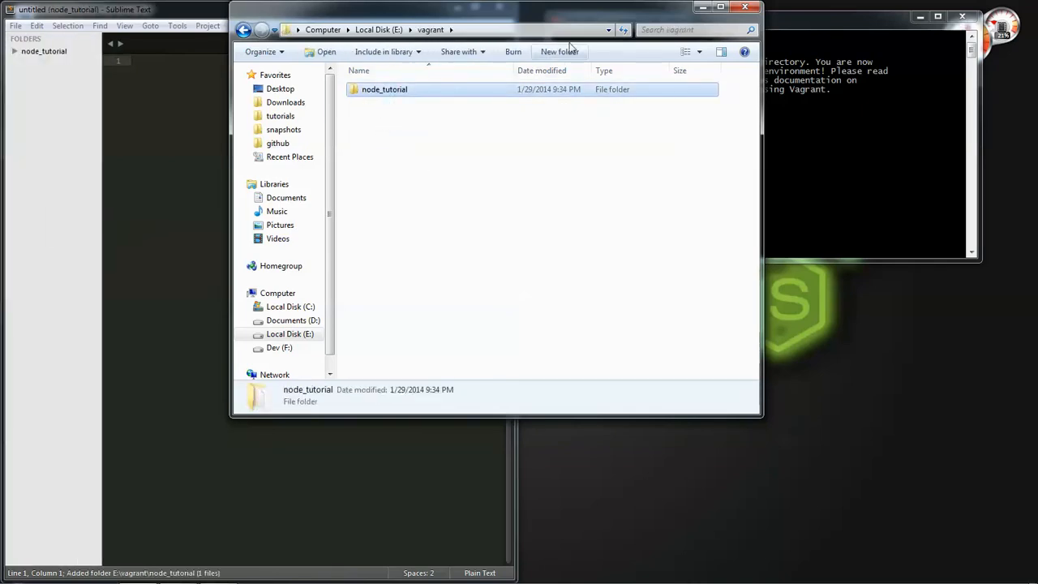
{"action": "left_click", "coordinate": [747, 8]}
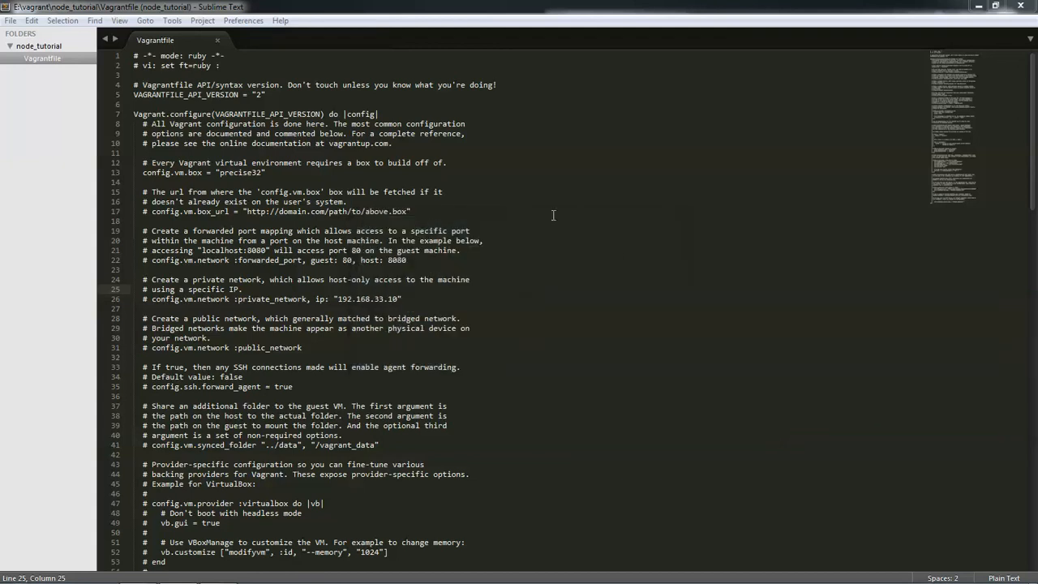
- Set Ruby syntax and add an uncommented synced_folder "../data", "/vagrant_data" line under config.vm.box
{"action": "left_click", "coordinate": [9, 20]}
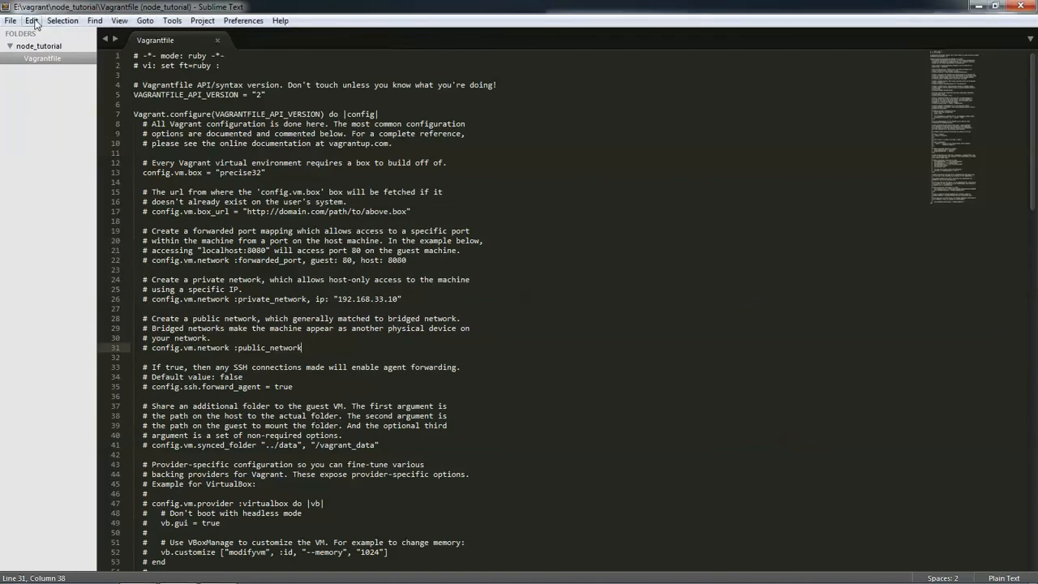
{"action": "left_click", "coordinate": [11, 20]}
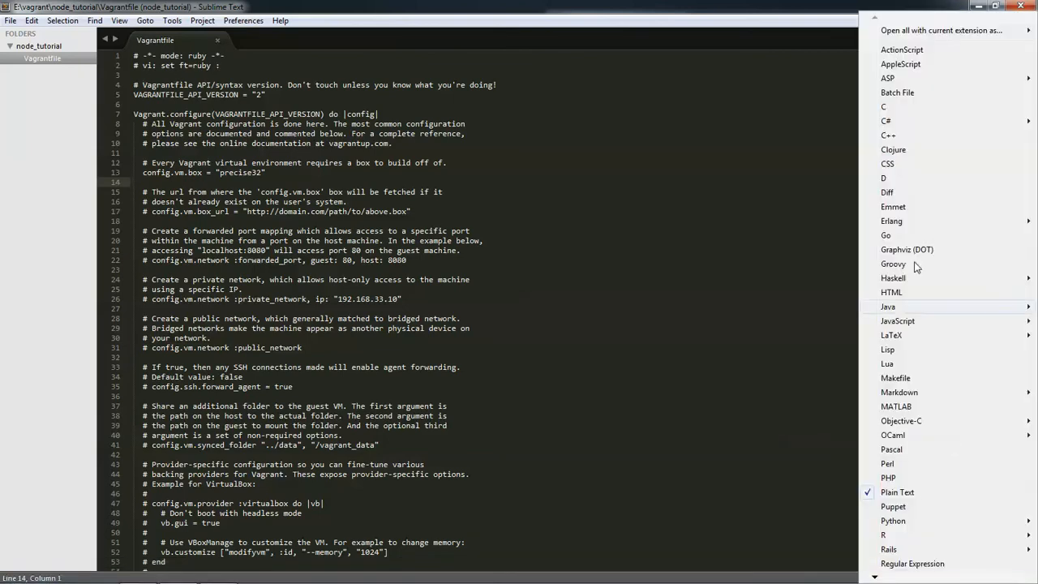
{"action": "mouse_move", "coordinate": [906, 348]}
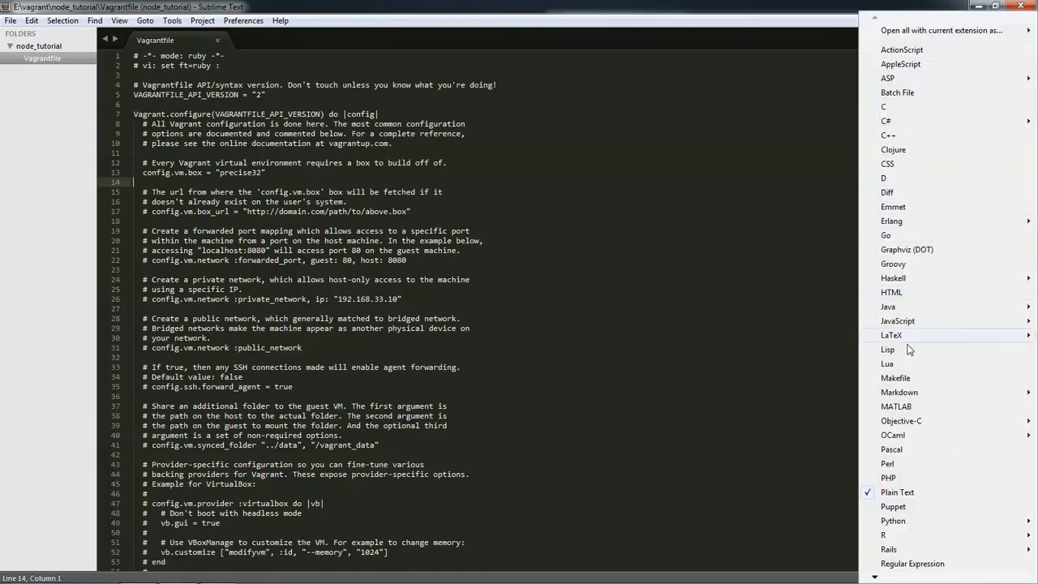
{"action": "mouse_move", "coordinate": [900, 538]}
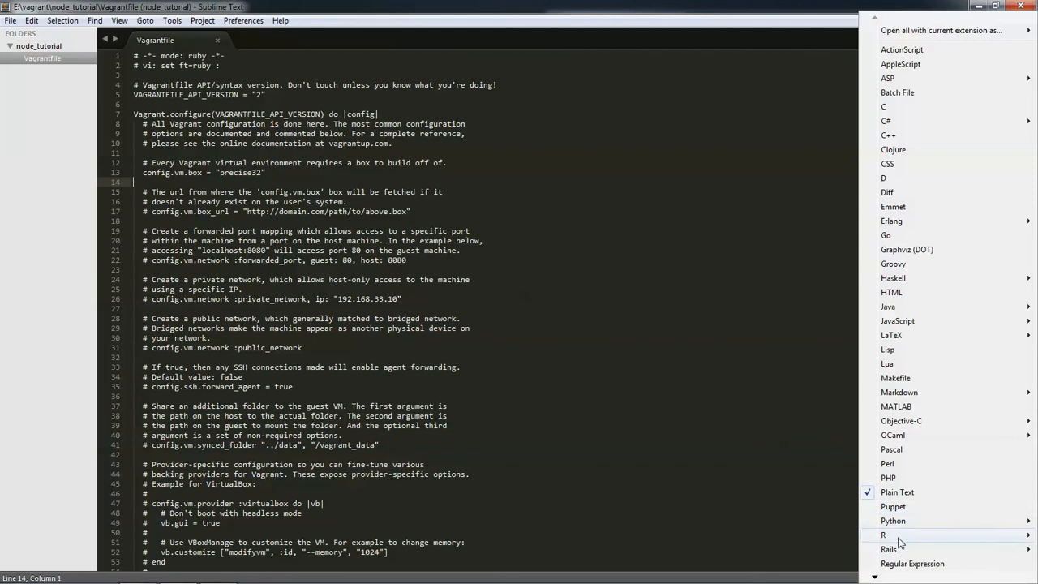
{"action": "mouse_move", "coordinate": [896, 548]}
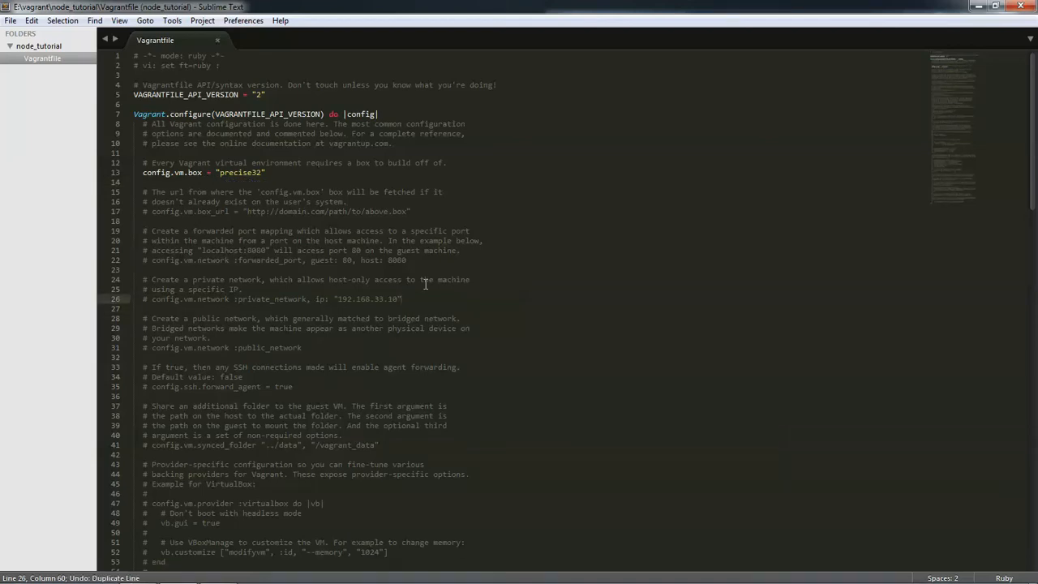
{"action": "scroll", "scroll_direction": "down", "scroll_amount": 3}
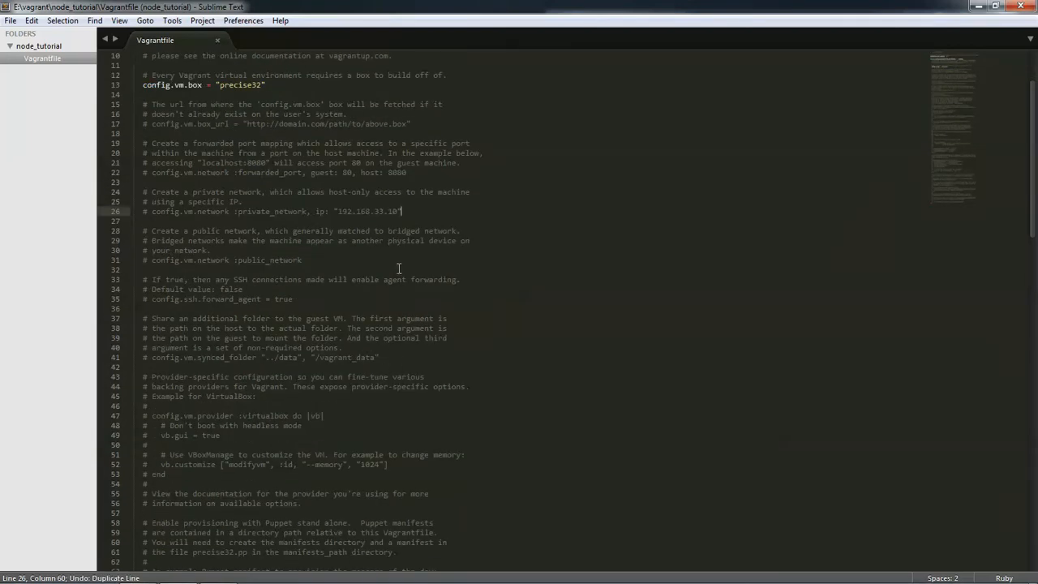
{"action": "scroll", "scroll_direction": "down", "scroll_amount": 3}
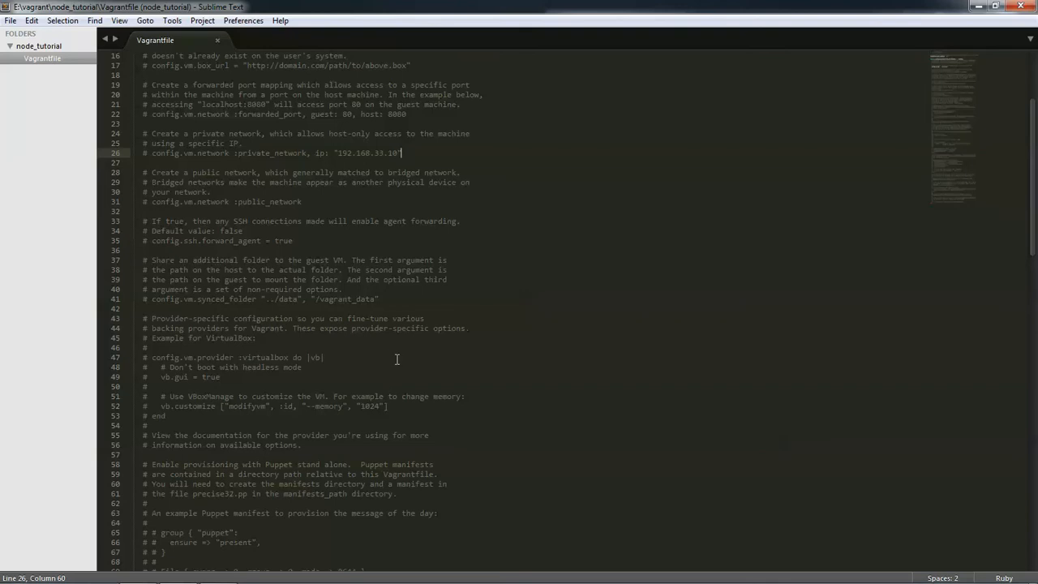
{"action": "scroll", "scroll_direction": "down", "scroll_amount": 3}
{"action": "type", "text": "config.vm.synced_folder \"../data\", \"/vagrant_data\""}
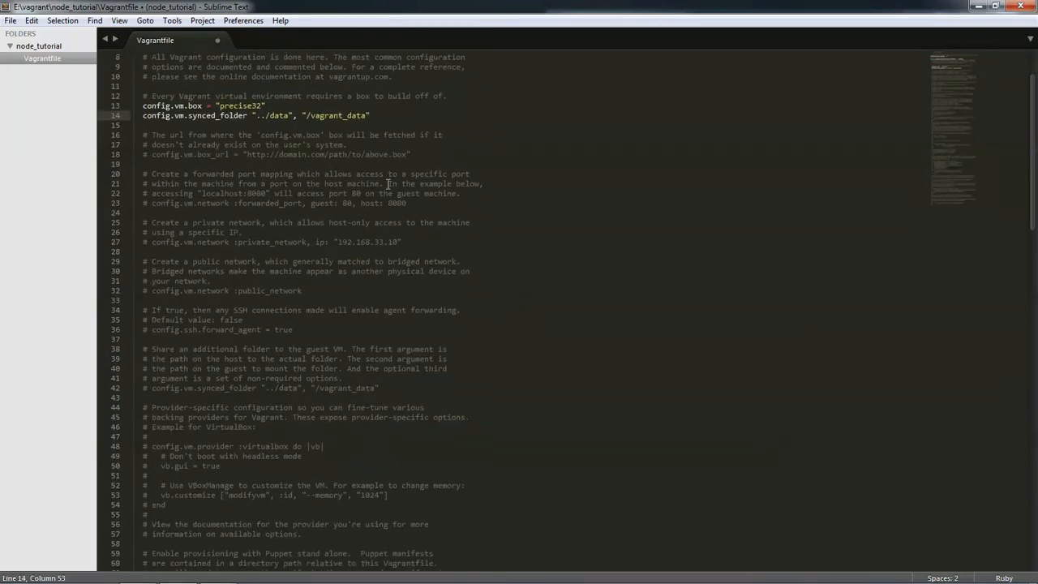
{"action": "scroll", "scroll_direction": "down", "scroll_amount": 3}
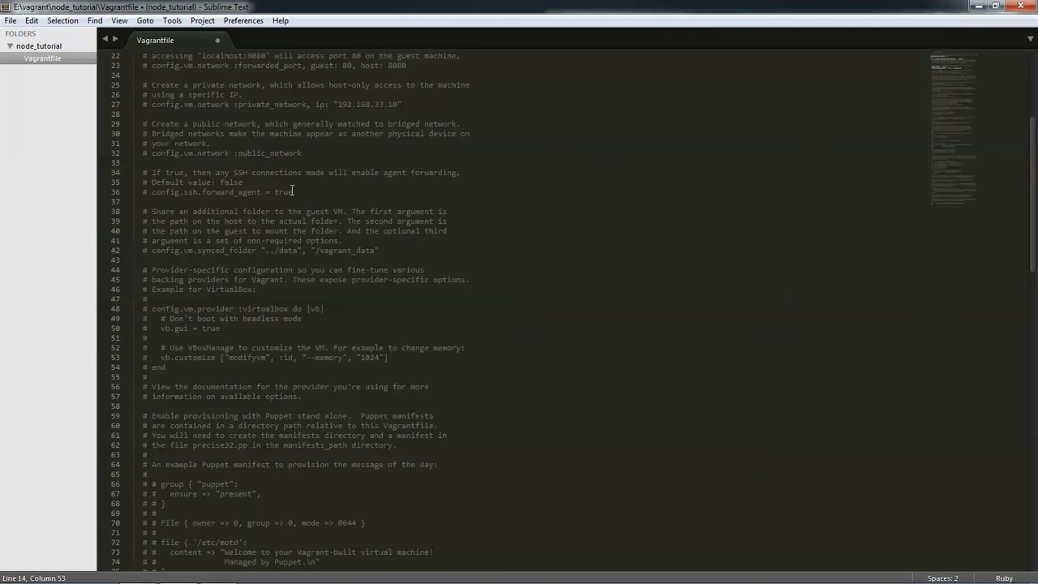
{"action": "mouse_move", "coordinate": [356, 242]}
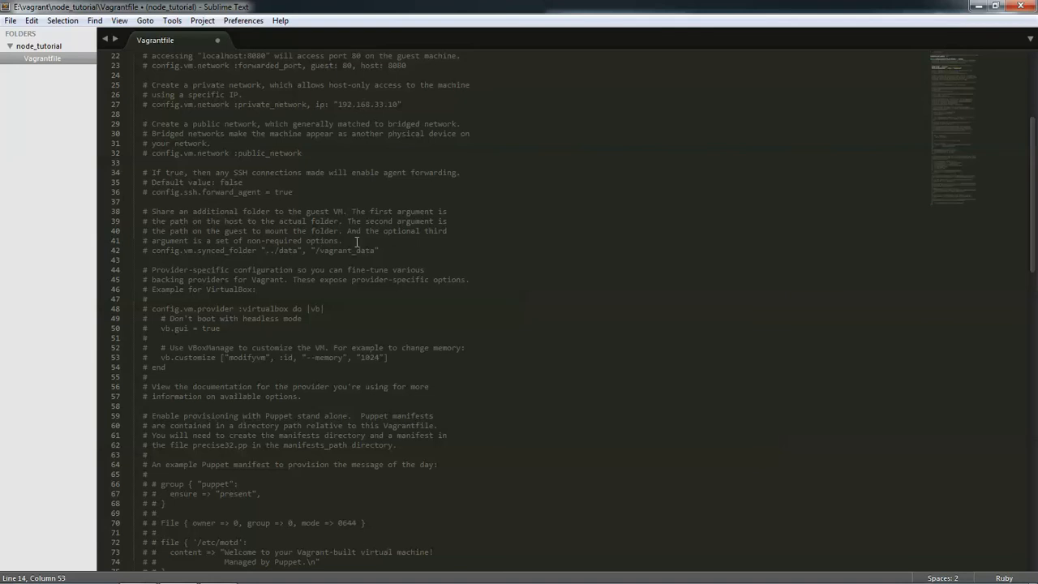
{"action": "mouse_move", "coordinate": [361, 319]}
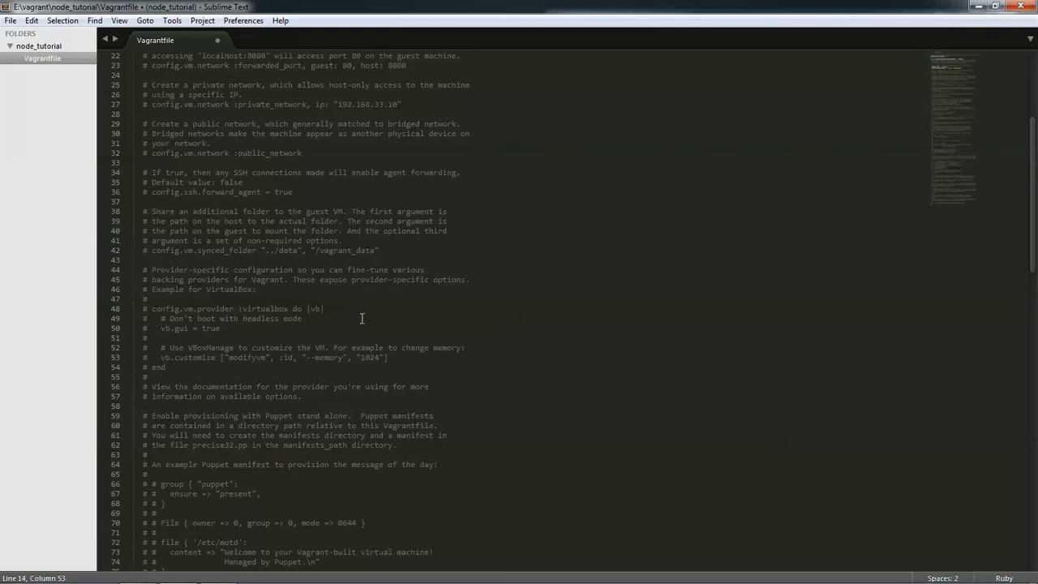
{"action": "scroll", "scroll_direction": "down", "scroll_amount": 3}
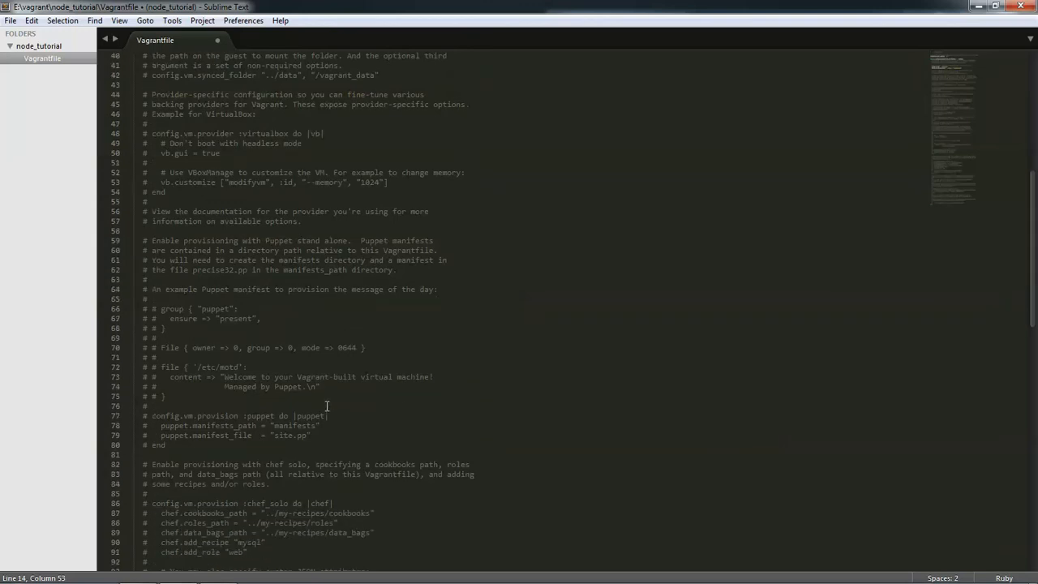
{"action": "scroll", "scroll_direction": "down", "scroll_amount": 3}
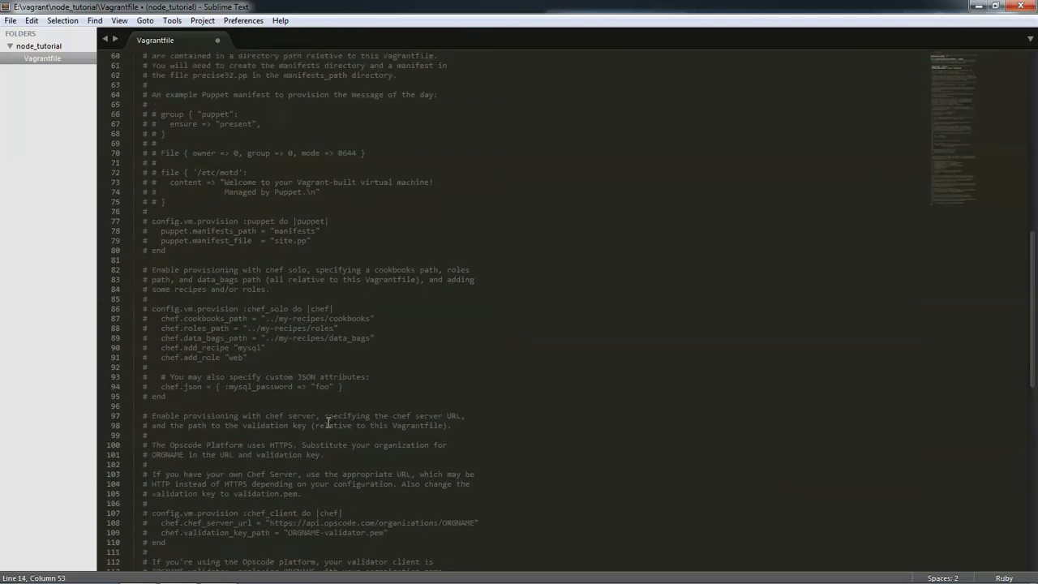
{"action": "scroll", "scroll_direction": "up", "scroll_amount": 3}
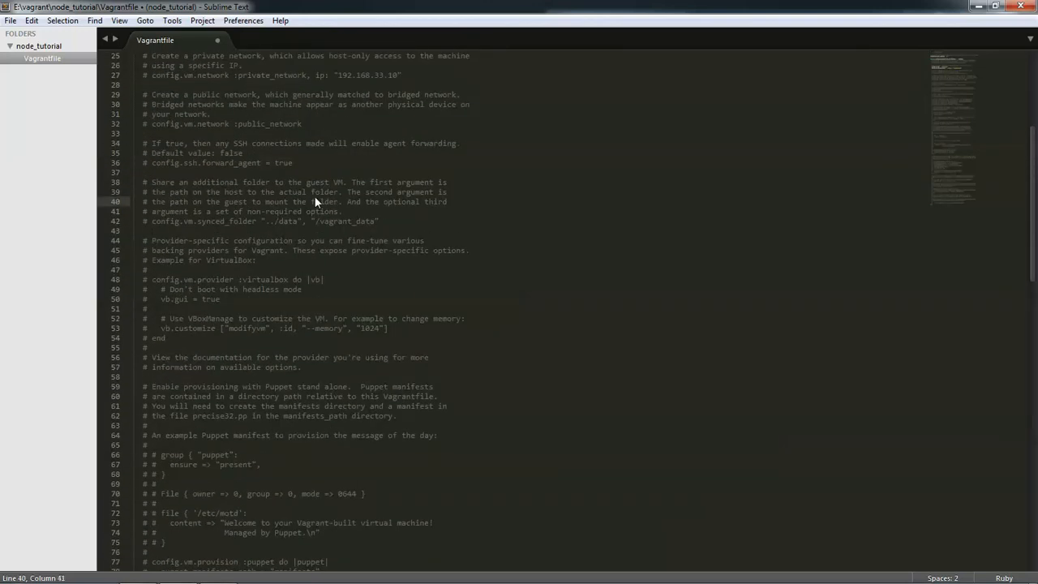
{"action": "key", "text": "ctrl+f"}
{"action": "type", "text": "g"}
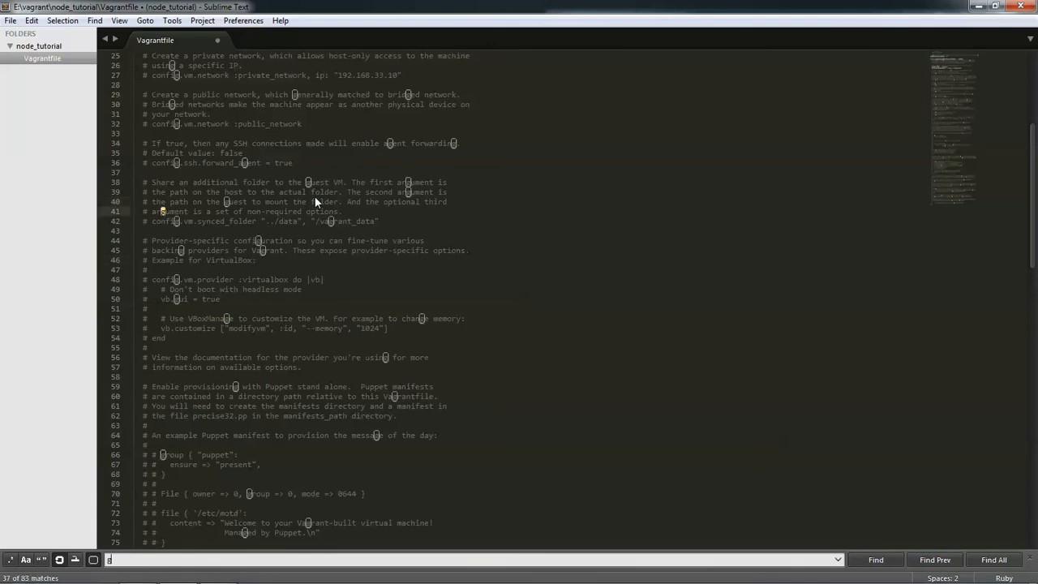
- Sync ../node to /node_tutorial, forward guest port 3000 to host 8080, and save
{"action": "type", "text": "uest"}
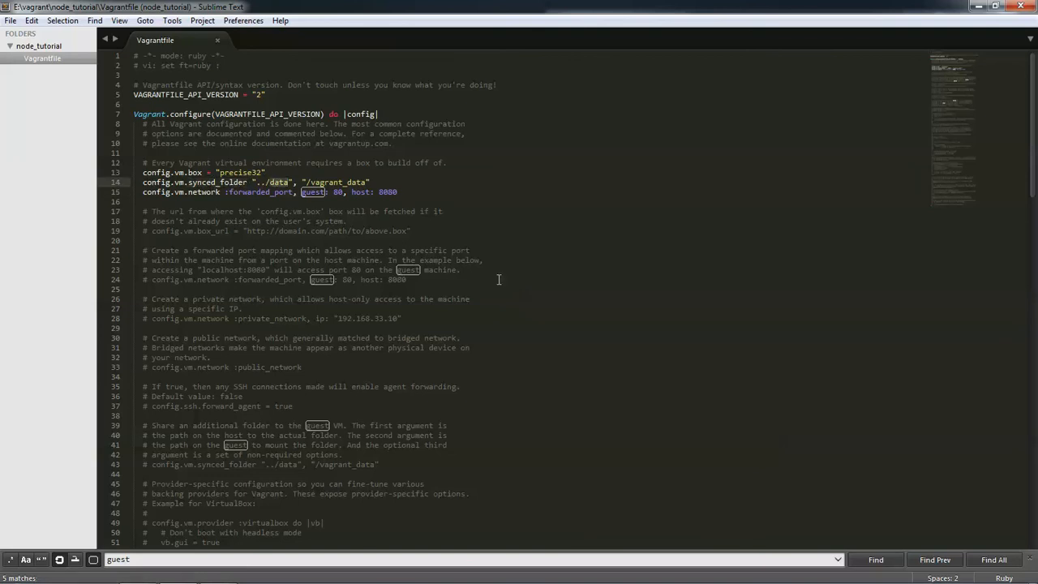
{"action": "type", "text": "node"}
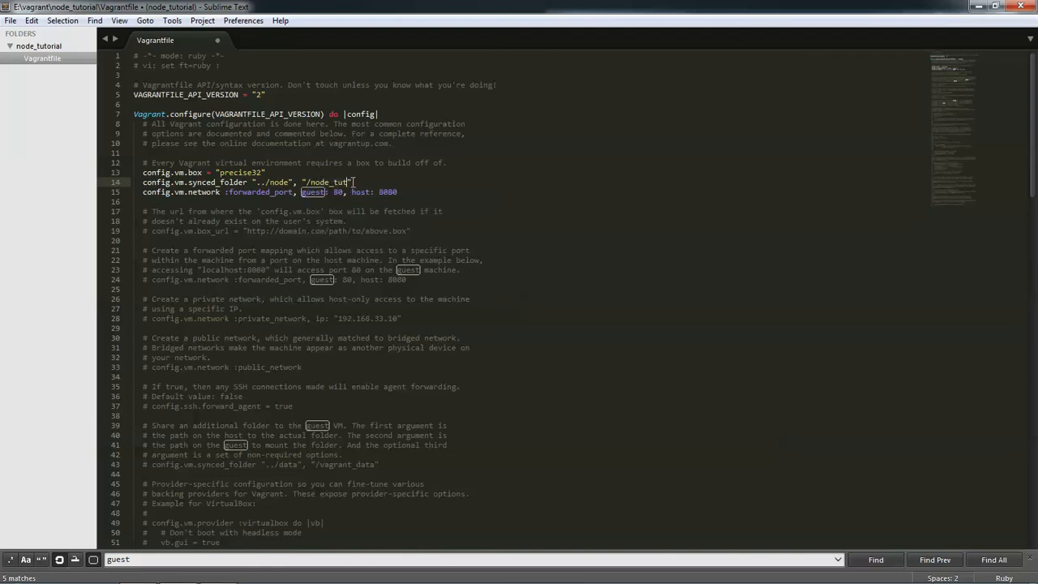
{"action": "type", "text": "rial"}
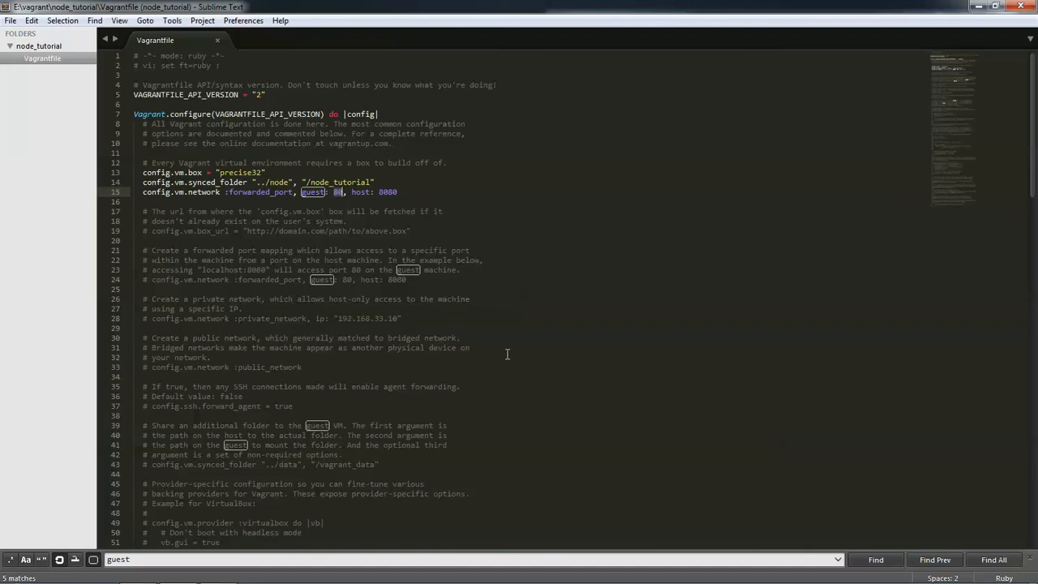
{"action": "type", "text": "3000"}
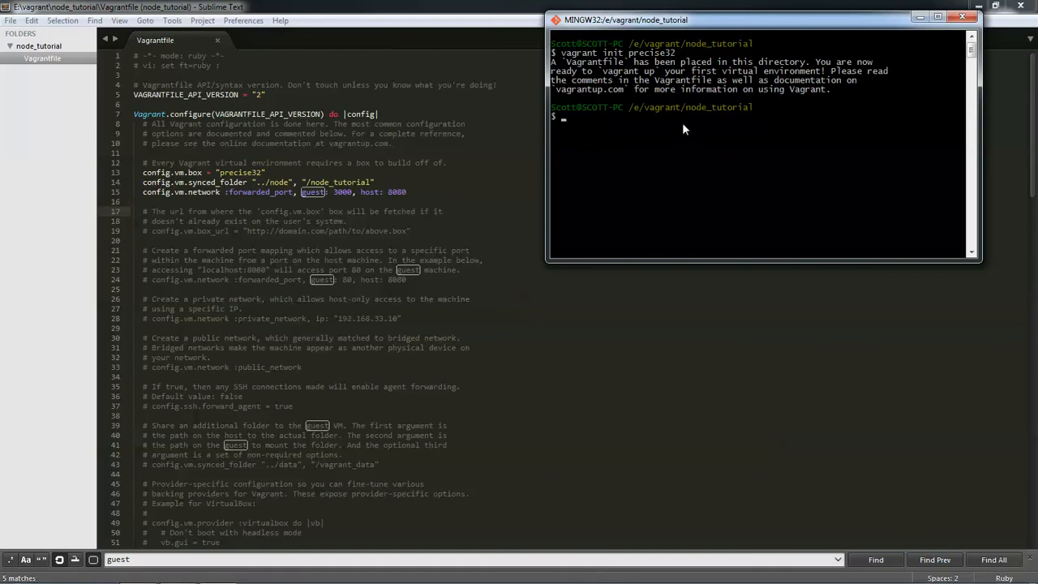
- Run vagrant up, which fails because the ../node shared folder is missing
{"action": "type", "text": "vag"}
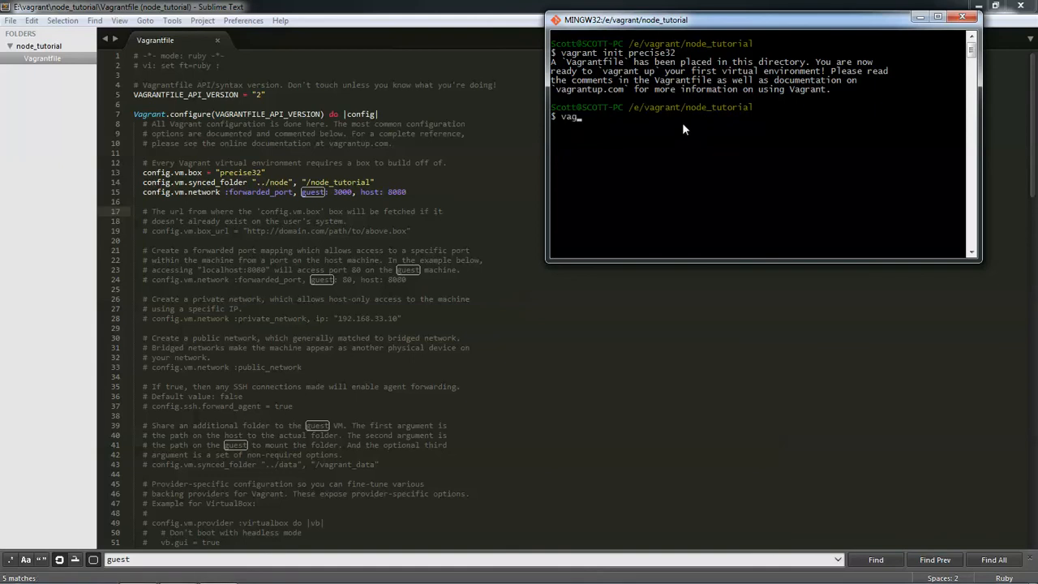
{"action": "type", "text": "rant"}
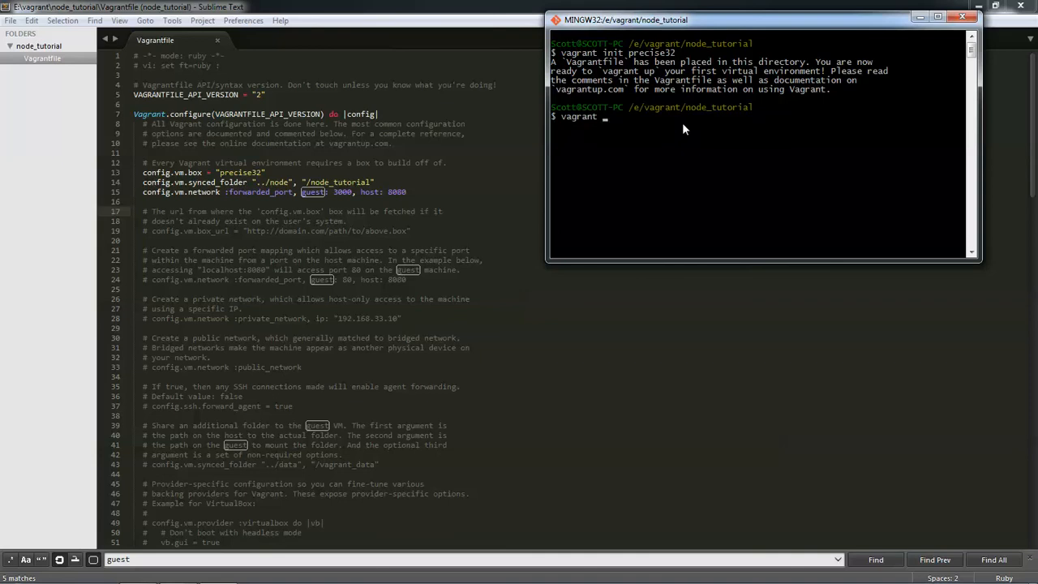
{"action": "type", "text": "up"}
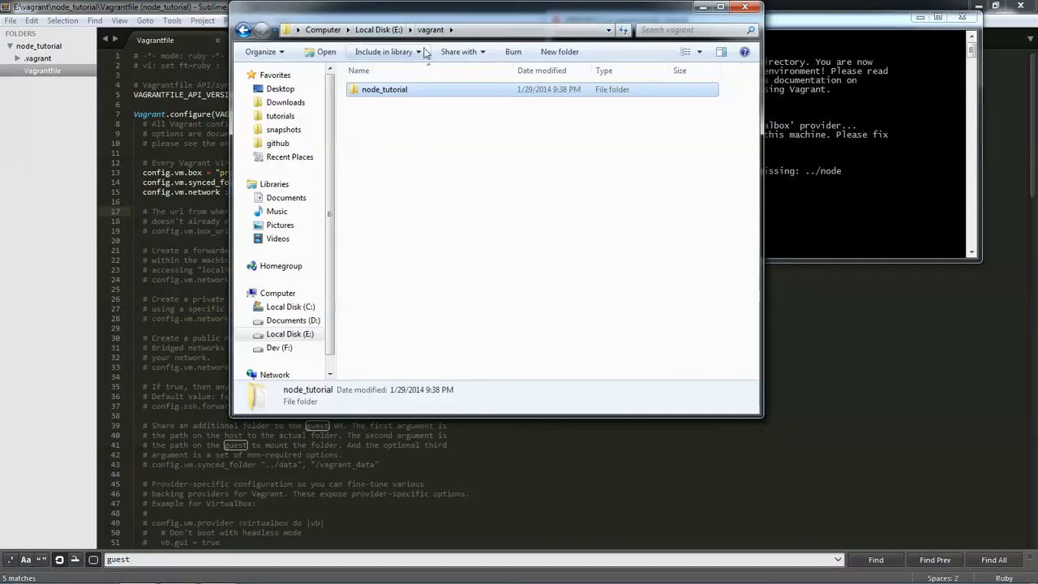
- Create a new folder named 'node' inside E:\vagrant beside node_tutorial
{"action": "left_click", "coordinate": [558, 51]}
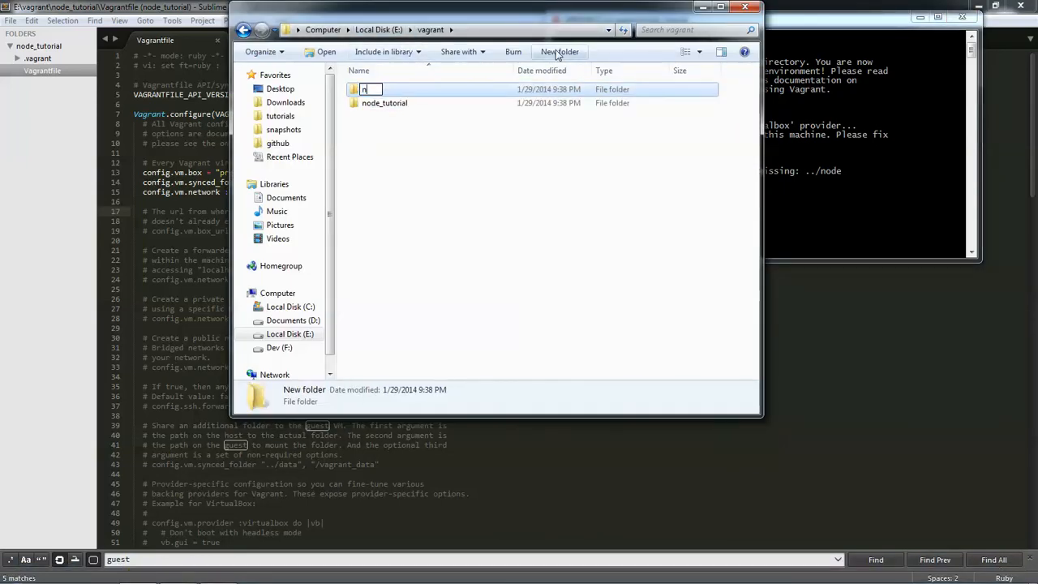
{"action": "type", "text": "node"}
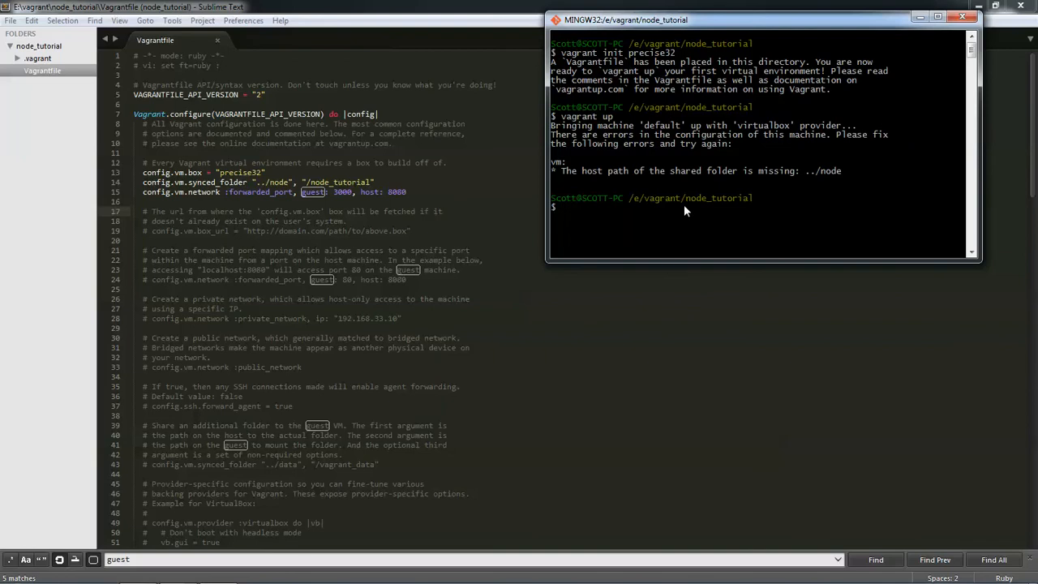
{"action": "mouse_move", "coordinate": [741, 203]}
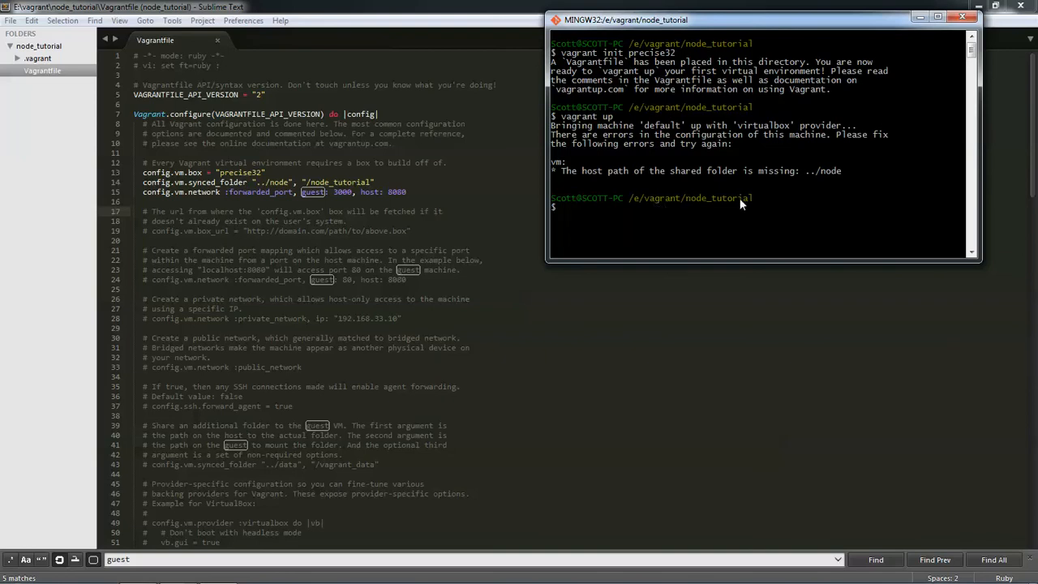
{"action": "mouse_move", "coordinate": [689, 202]}
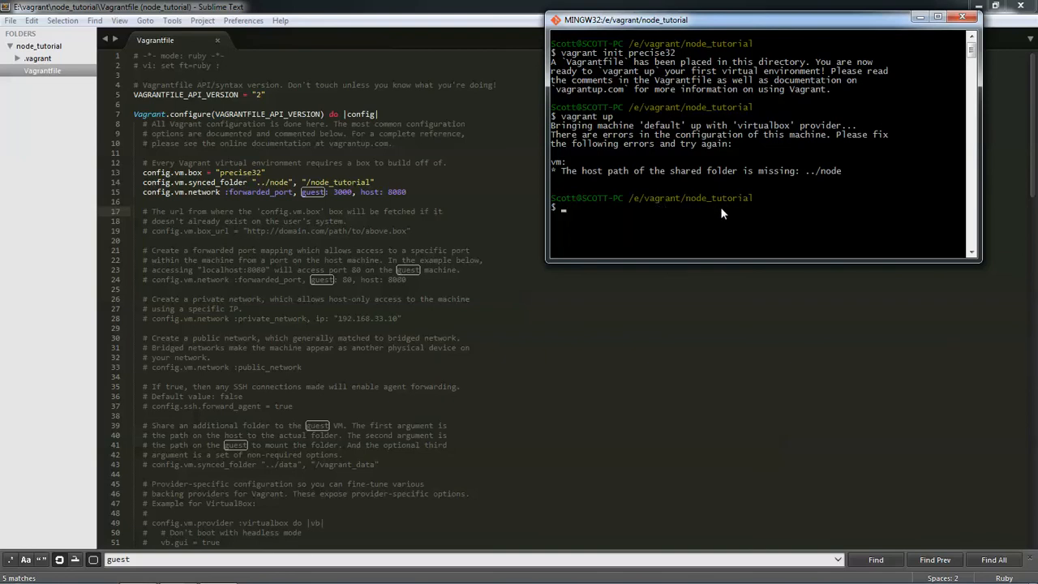
{"action": "mouse_move", "coordinate": [758, 220]}
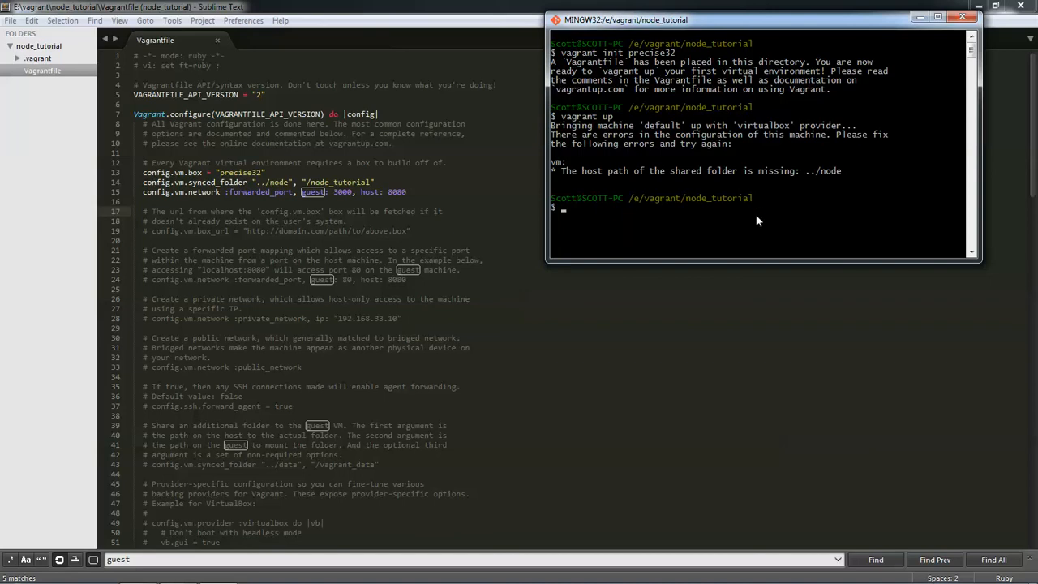
- Rerun 'vagrant up' so the VM boots with port 3000→8080 and shared folders mounted
{"action": "type", "text": "vagrant up"}
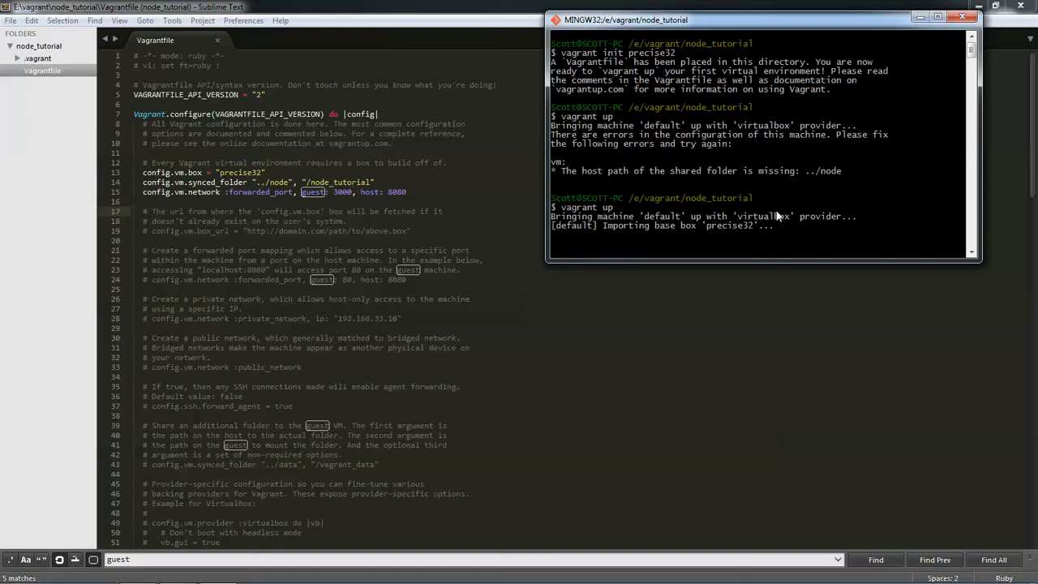
{"action": "mouse_move", "coordinate": [790, 445]}
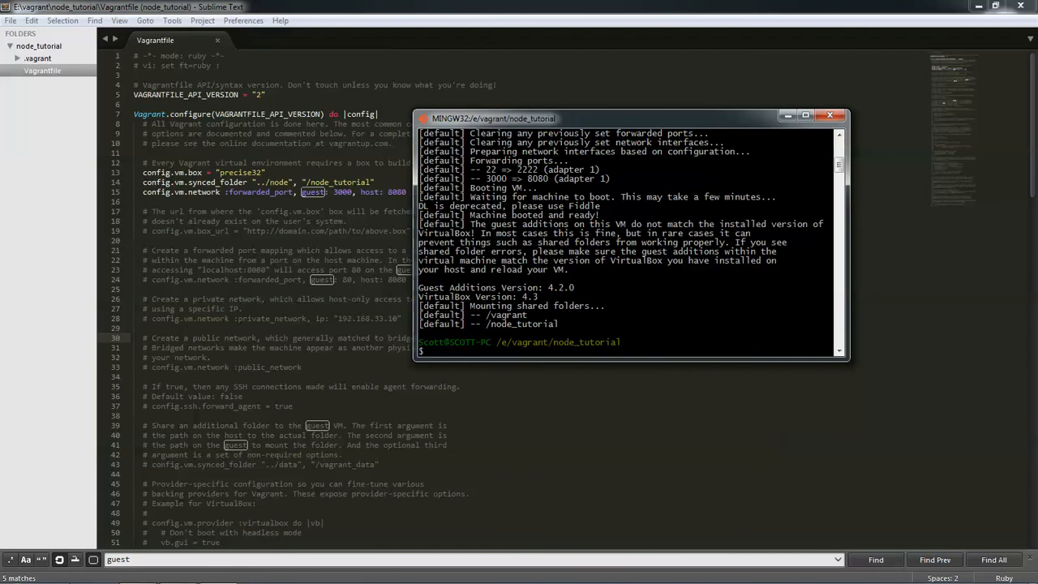
{"action": "left_click", "coordinate": [16, 577]}
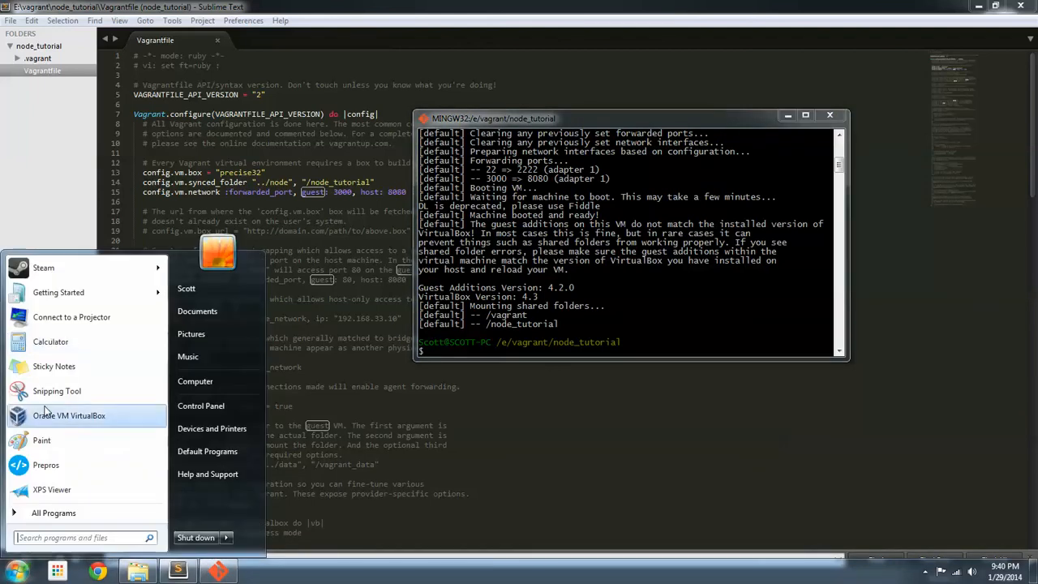
- Launch Oracle VM VirtualBox Manager to confirm node_tutorial_default is running
{"action": "left_click", "coordinate": [68, 416]}
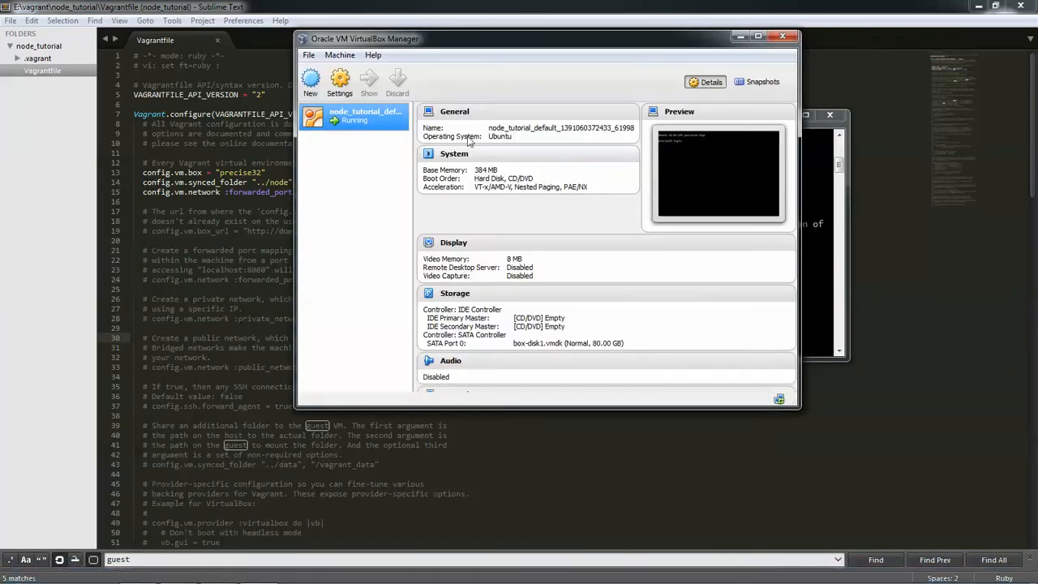
{"action": "mouse_move", "coordinate": [371, 128]}
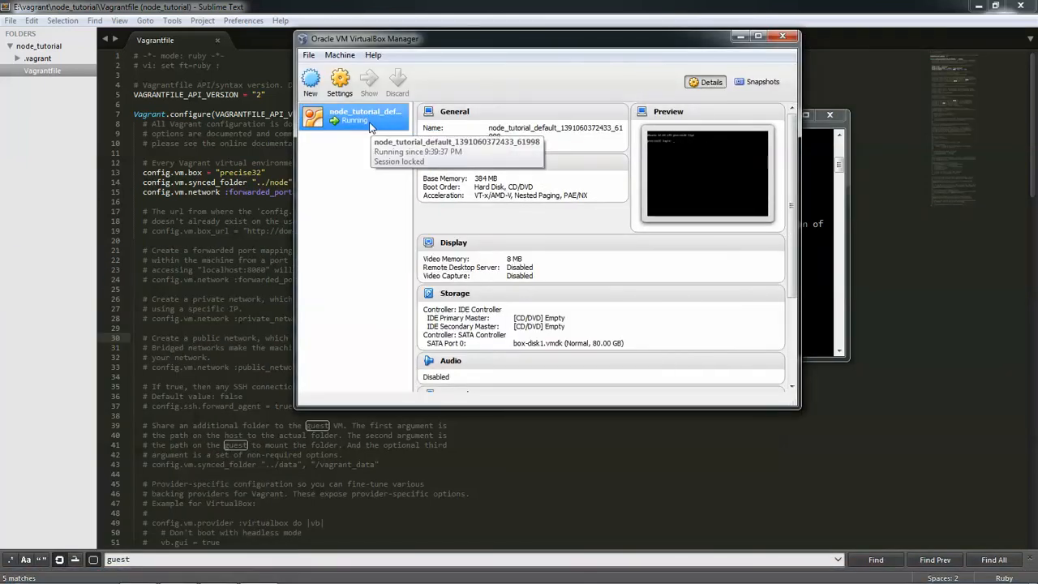
{"action": "mouse_move", "coordinate": [795, 134]}
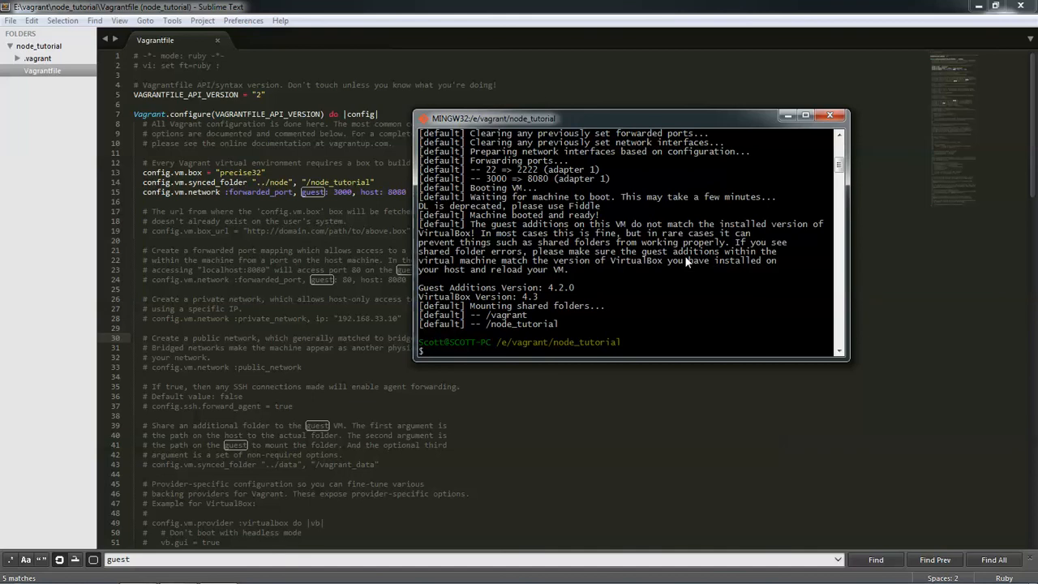
{"action": "mouse_move", "coordinate": [623, 317]}
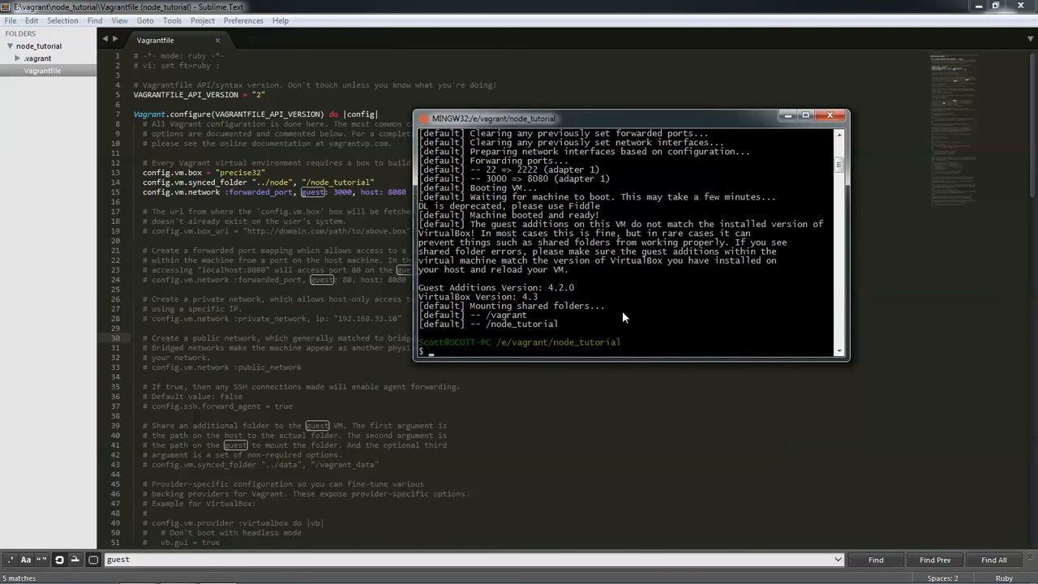
- SSH into the VM, confirm /node_tutorial is a directory, and add the node folder to Sublime's project
{"action": "type", "text": "vag"}
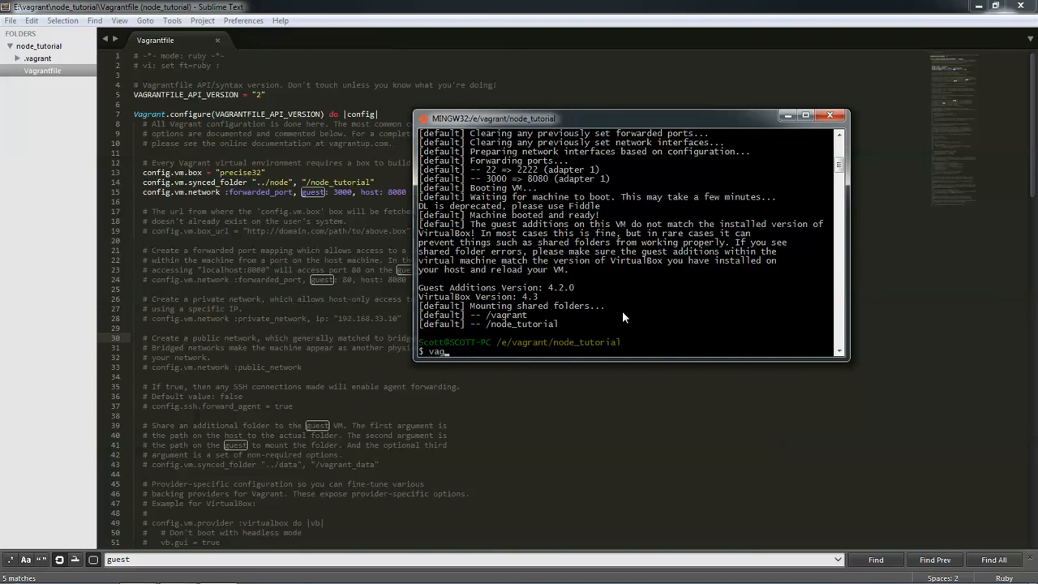
{"action": "type", "text": "agrant ssh"}
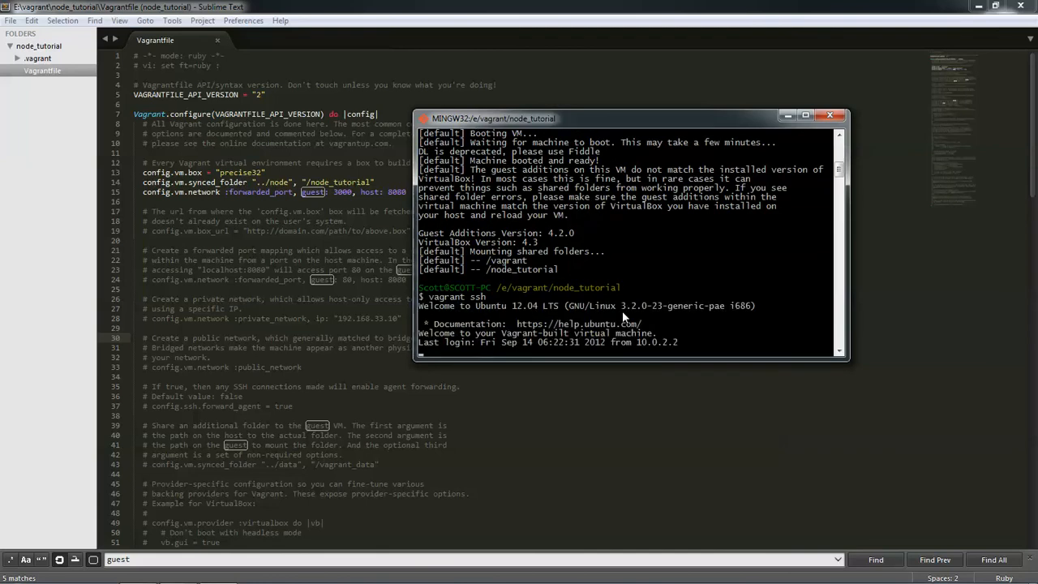
{"action": "type", "text": "cle"}
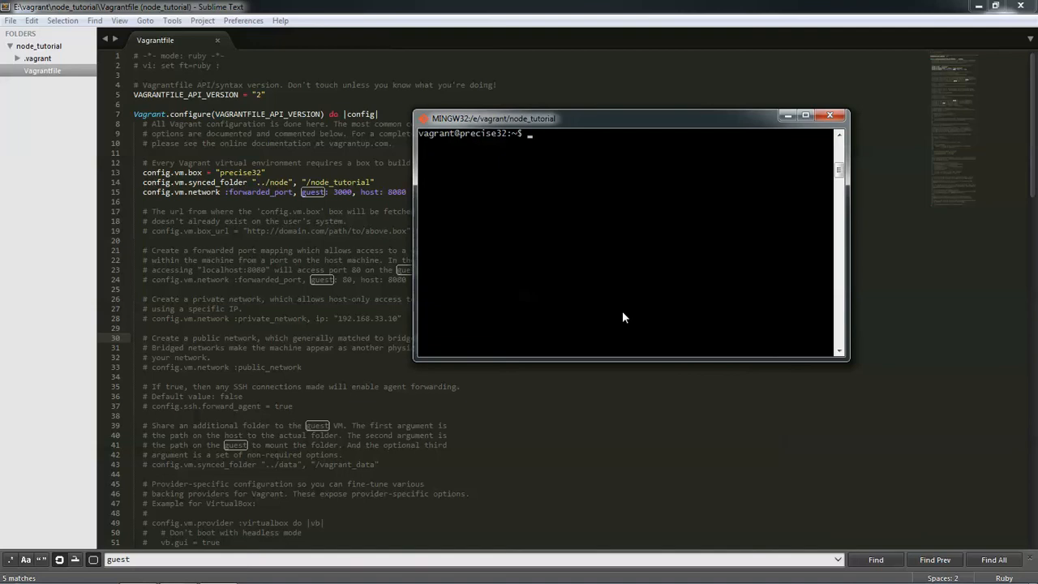
{"action": "type", "text": "/"}
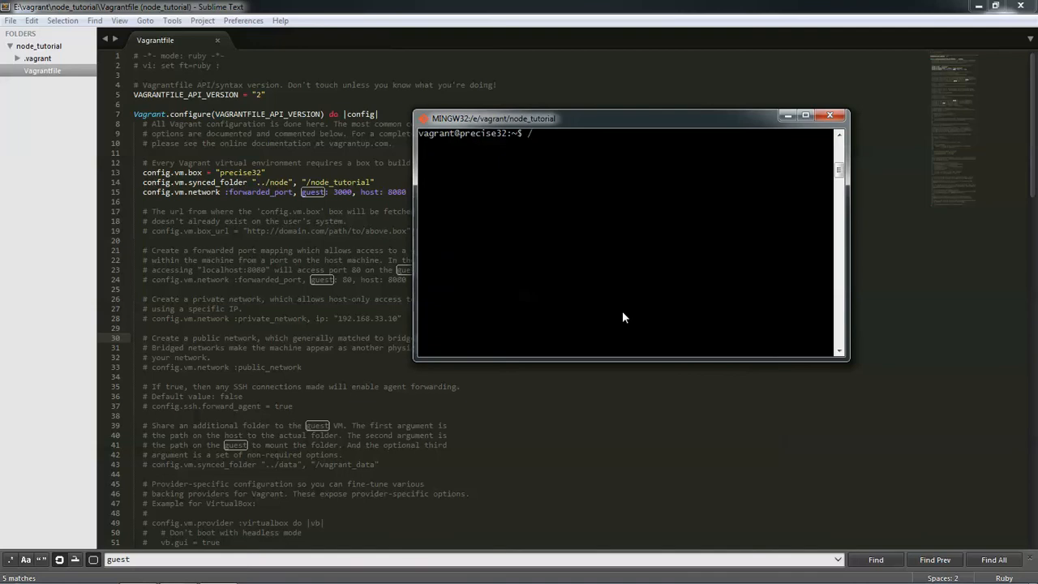
{"action": "type", "text": "node_tutorial/"}
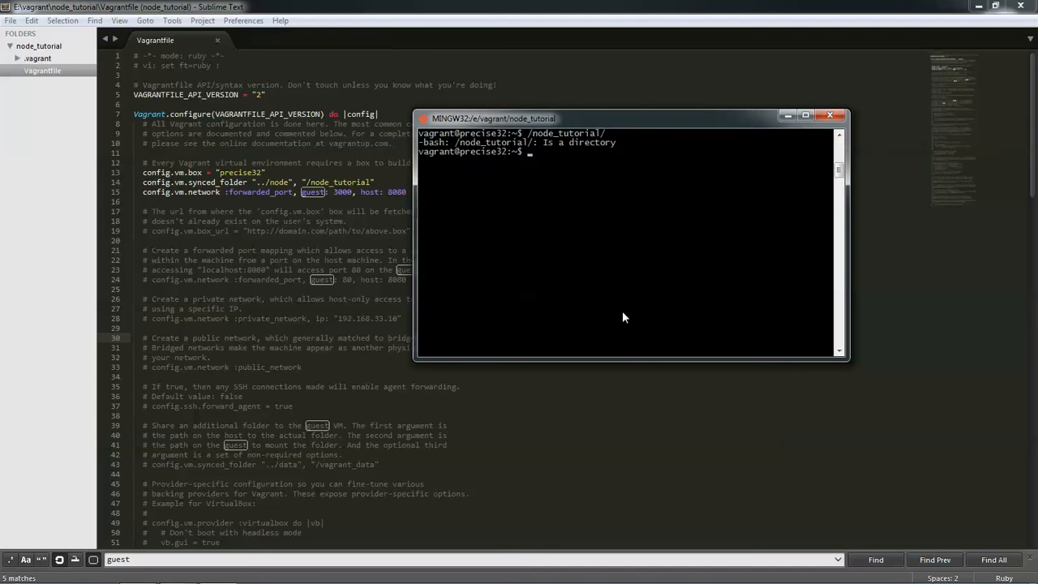
{"action": "type", "text": "cd"}
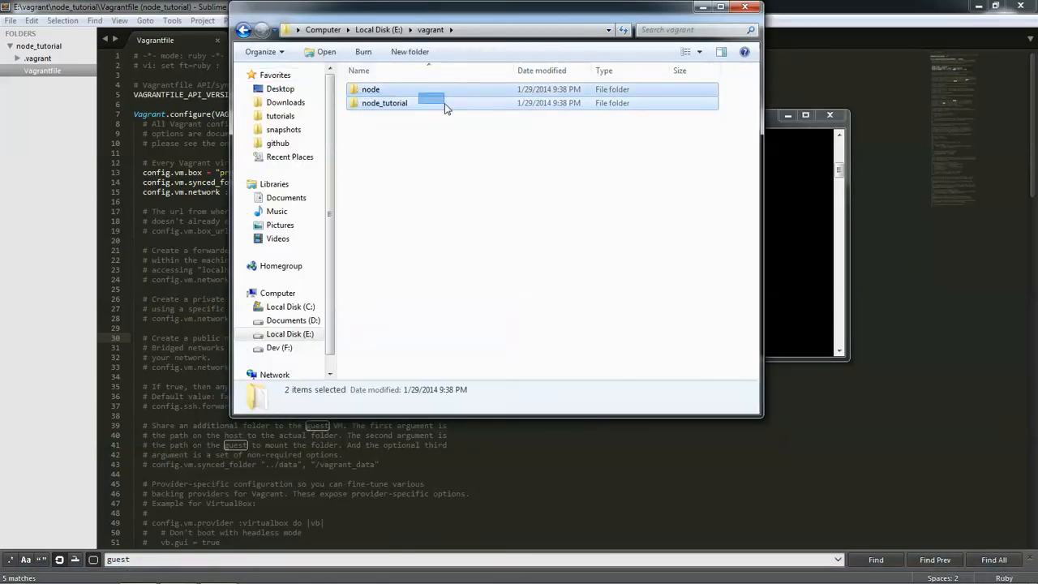
{"action": "left_click", "coordinate": [369, 89]}
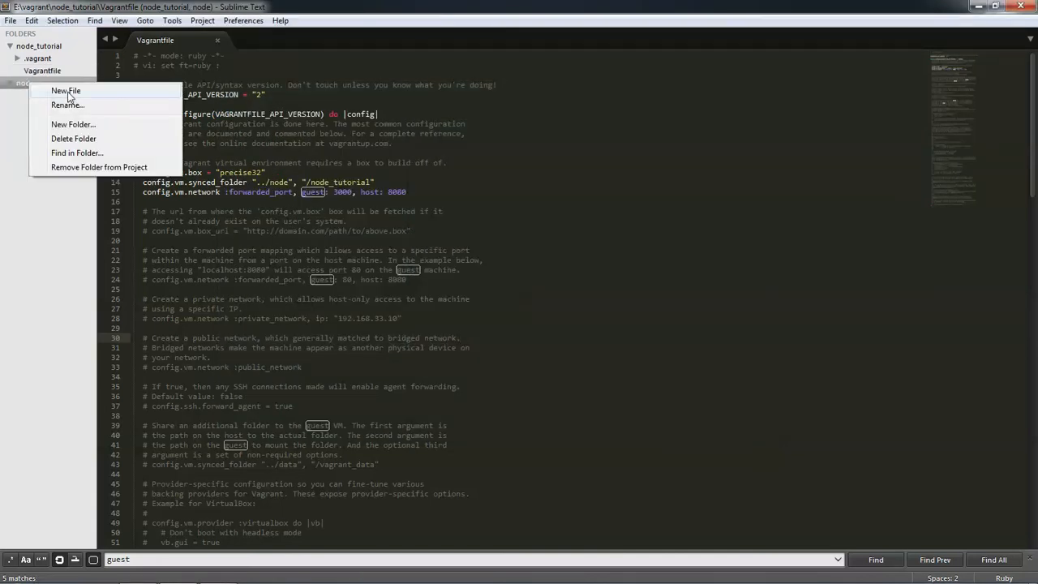
- Create a new file in the node folder and save it as empty app.js
{"action": "left_click", "coordinate": [60, 97]}
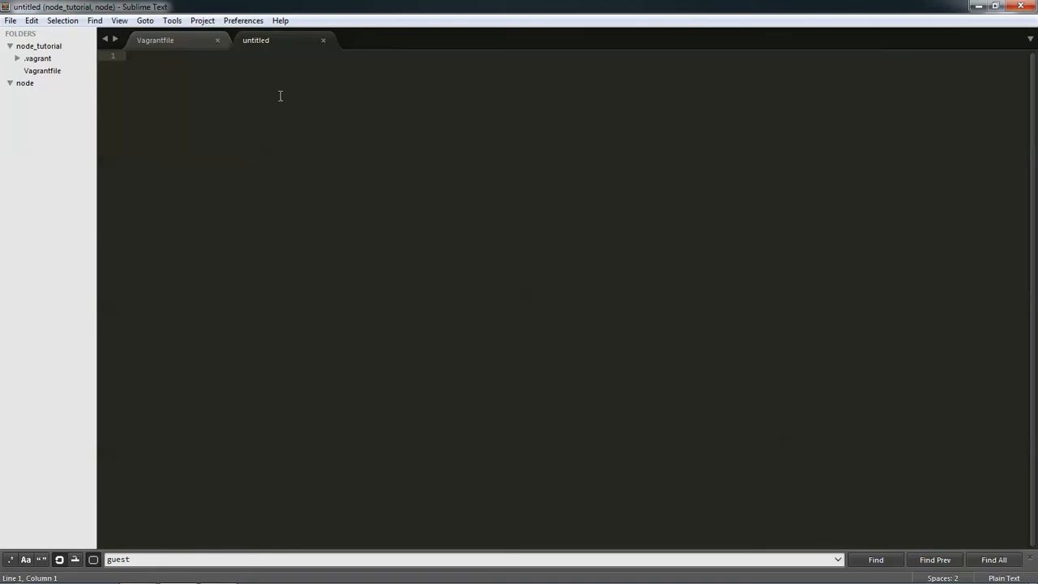
{"action": "mouse_move", "coordinate": [281, 100]}
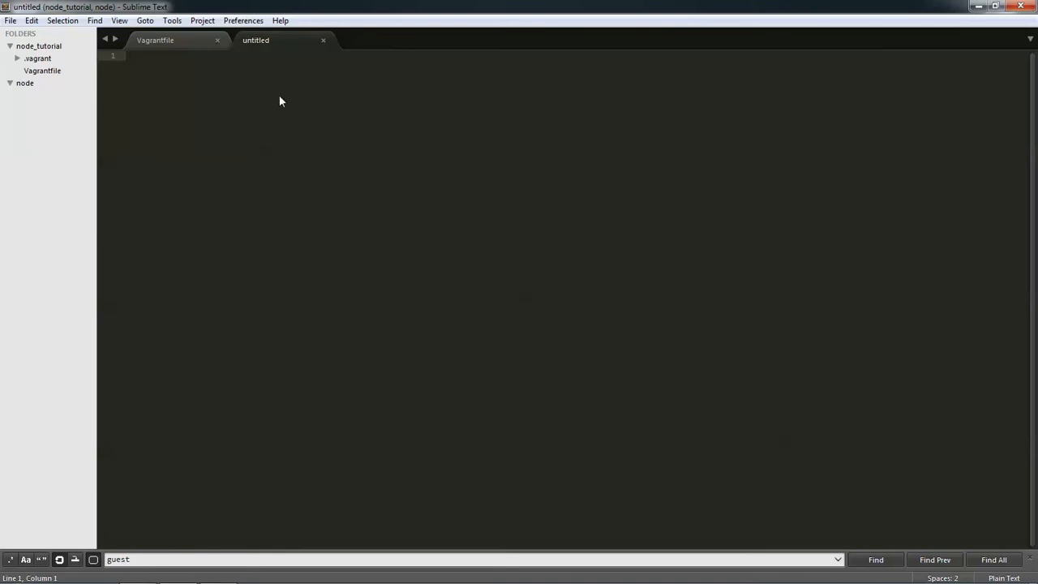
{"action": "key", "text": "ctrl+s"}
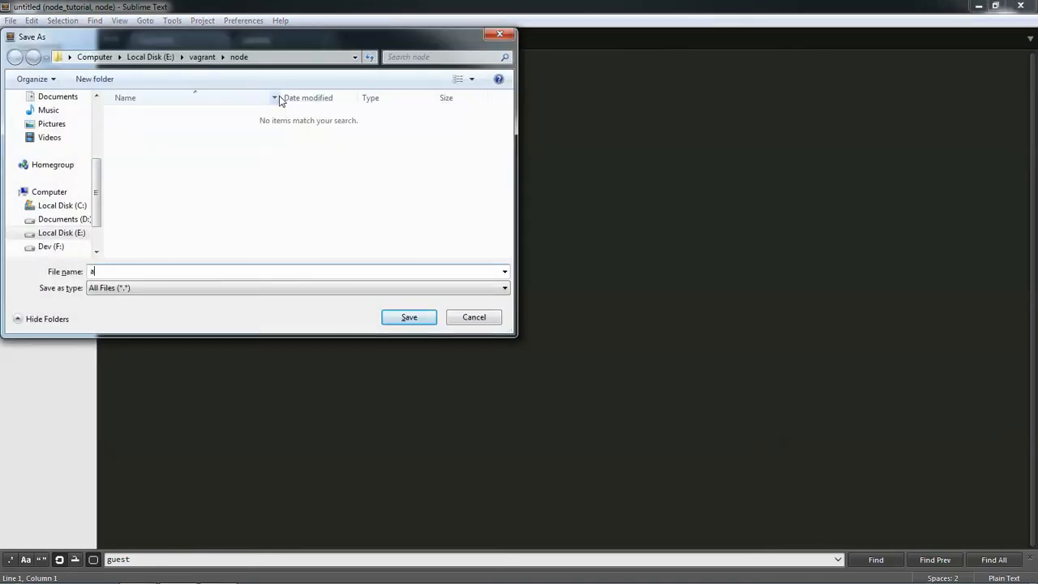
{"action": "type", "text": "pp.js"}
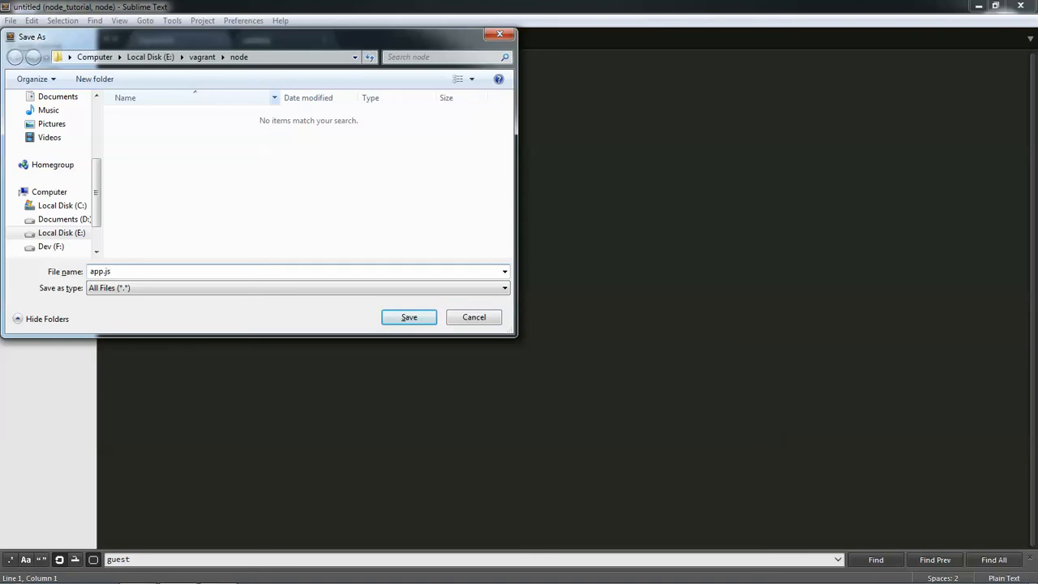
{"action": "left_click", "coordinate": [408, 317]}
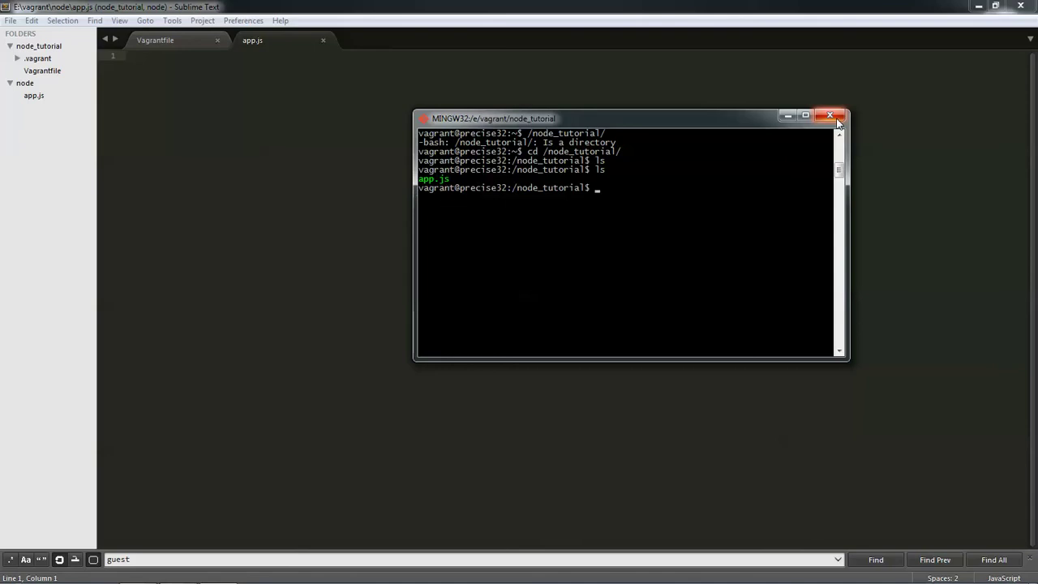
{"action": "mouse_move", "coordinate": [837, 120]}
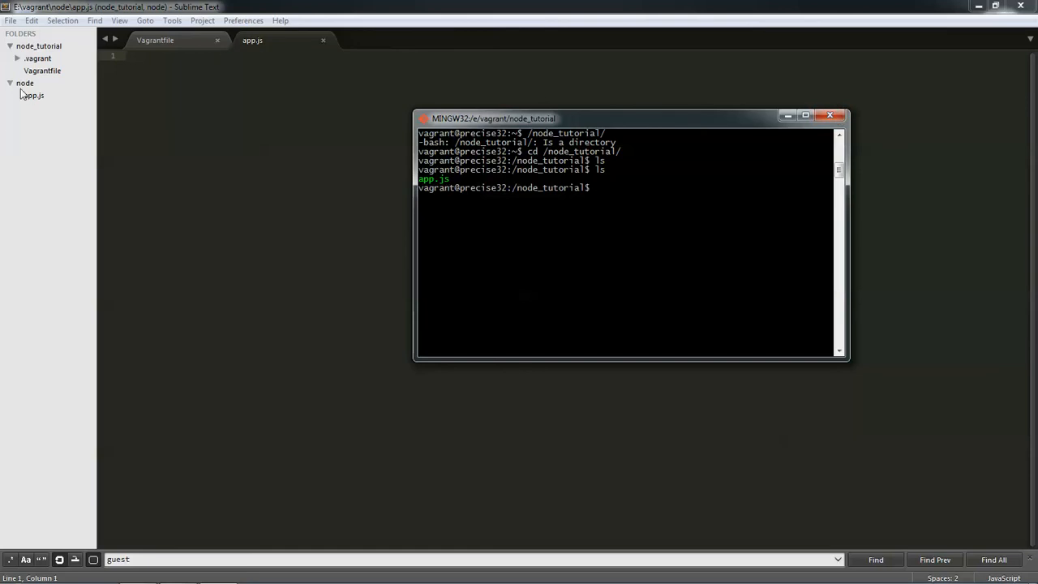
- Delete app.js from the node folder so /node_tutorial lists empty
{"action": "left_click", "coordinate": [172, 41]}
{"action": "type", "text": "ls"}
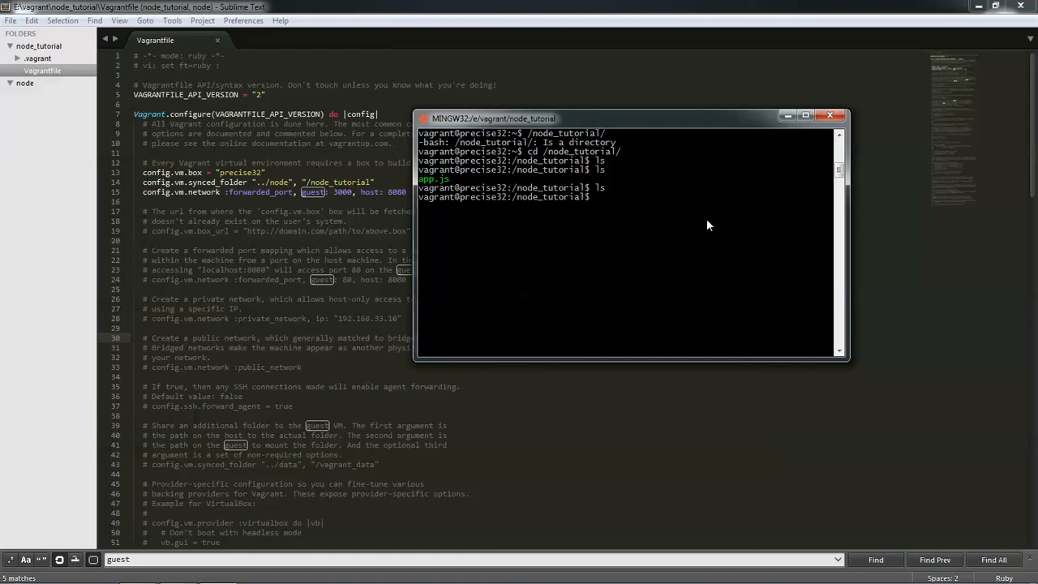
- Exit the SSH session, run 'vagrant halt', and close the Git Bash window
{"action": "type", "text": "exit"}
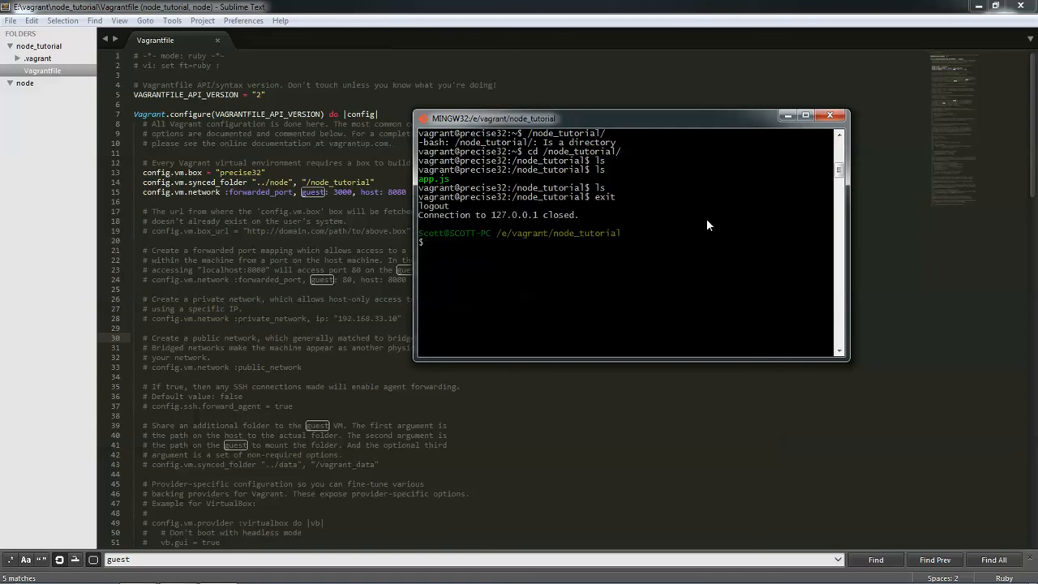
{"action": "type", "text": "vagrant halt"}
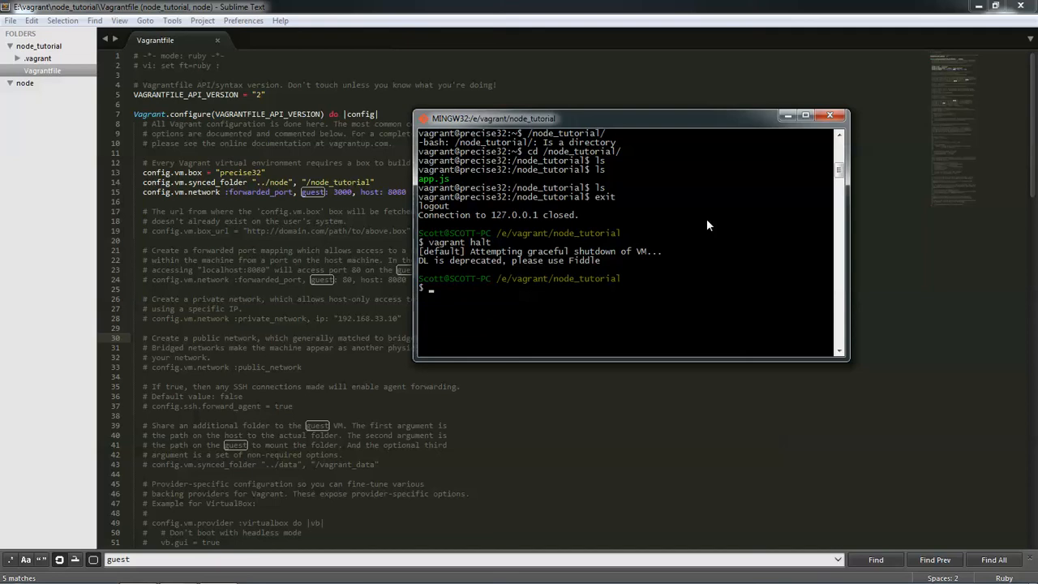
{"action": "type", "text": "e"}
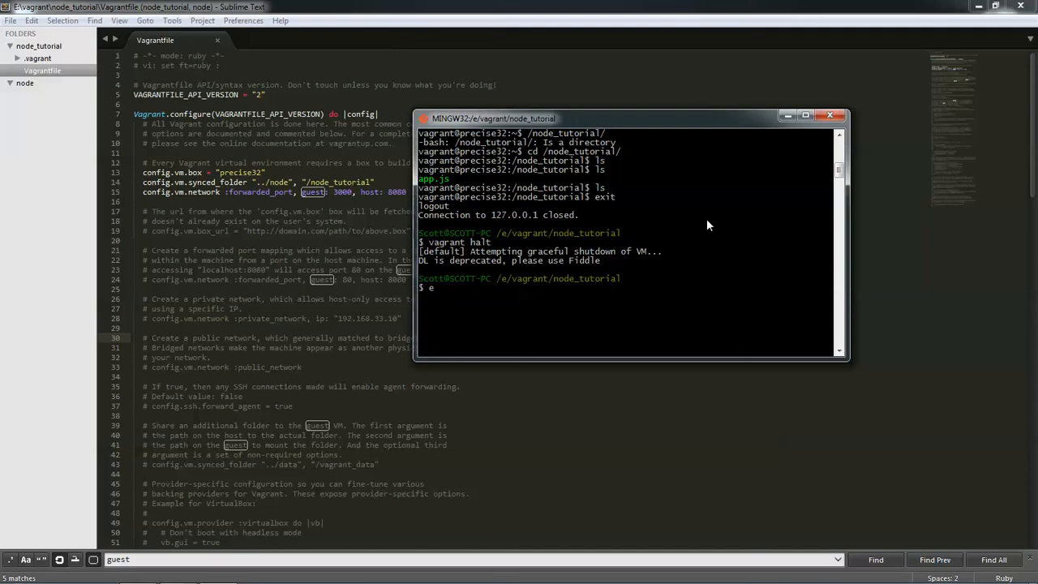
{"action": "left_click", "coordinate": [830, 114]}
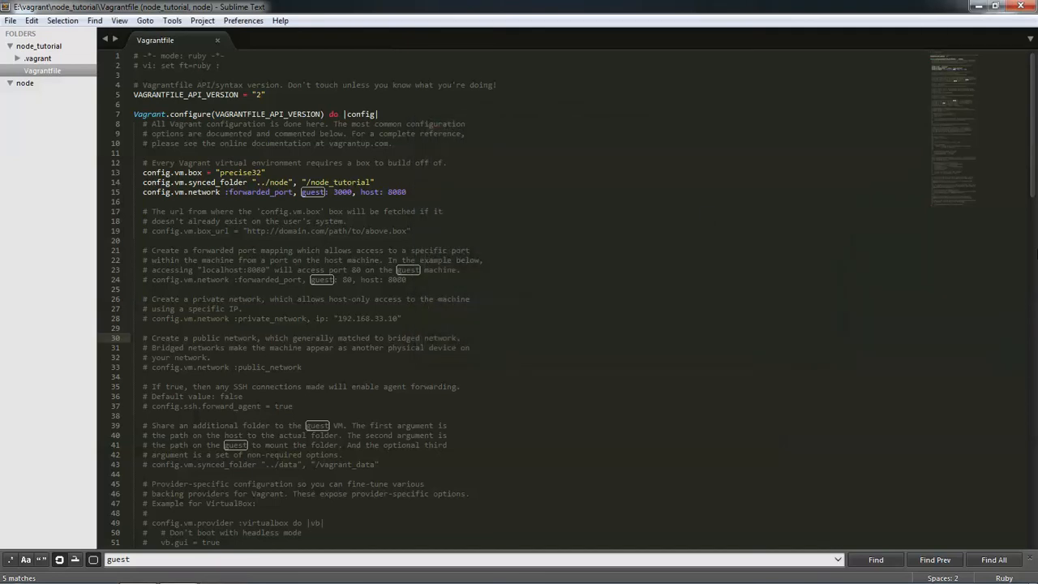